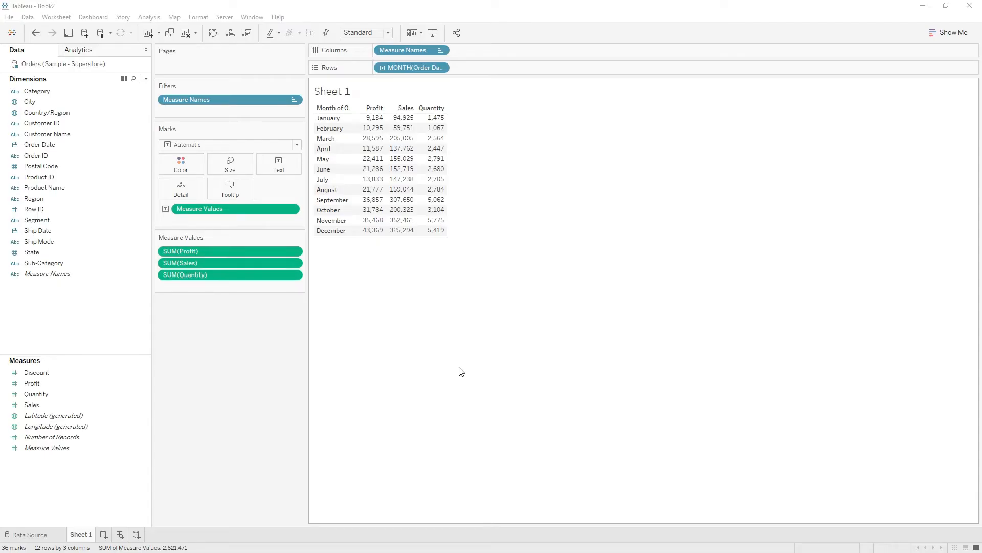
pyautogui.moveTo(394, 287)
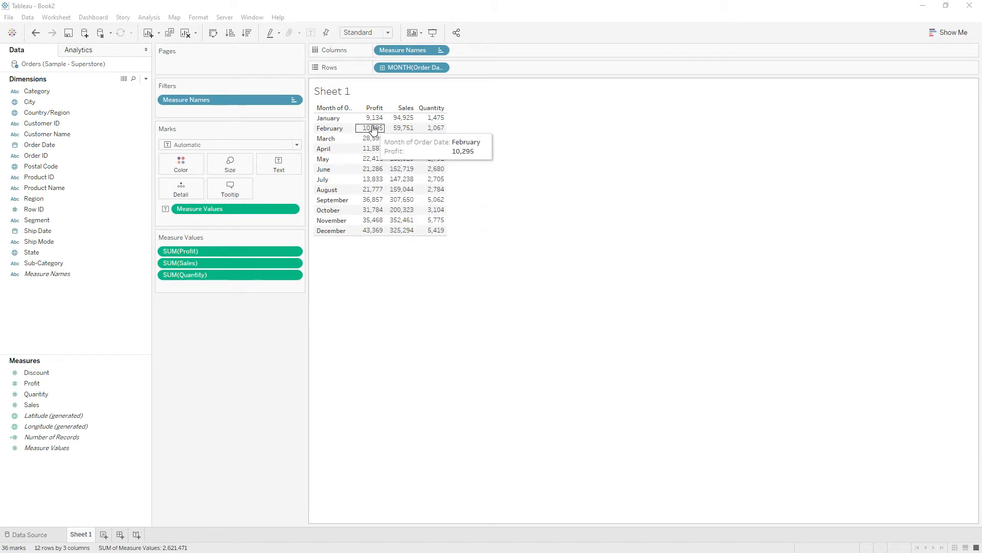
pyautogui.moveTo(313, 270)
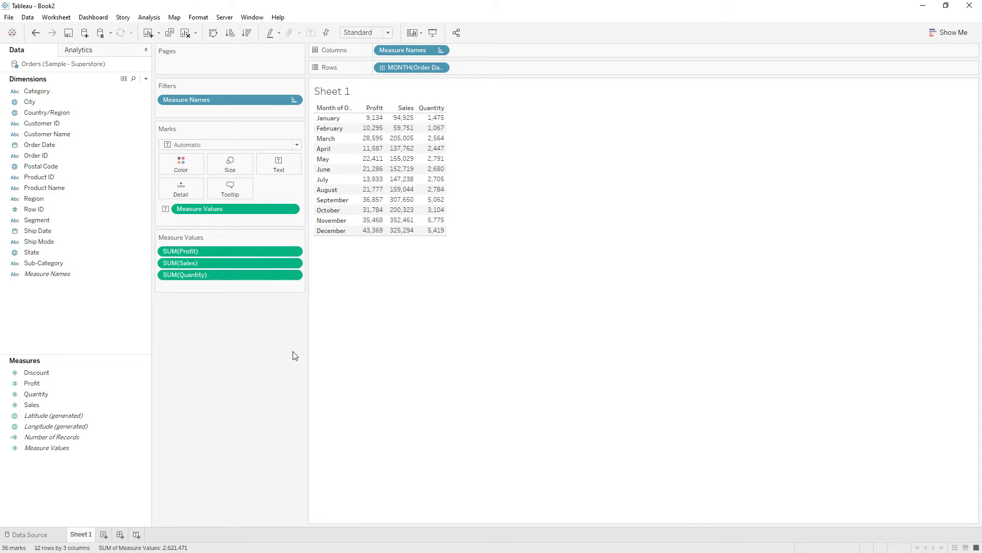
# Create a new calculated field named KPI Profit.
pyautogui.rightClick(92, 316)
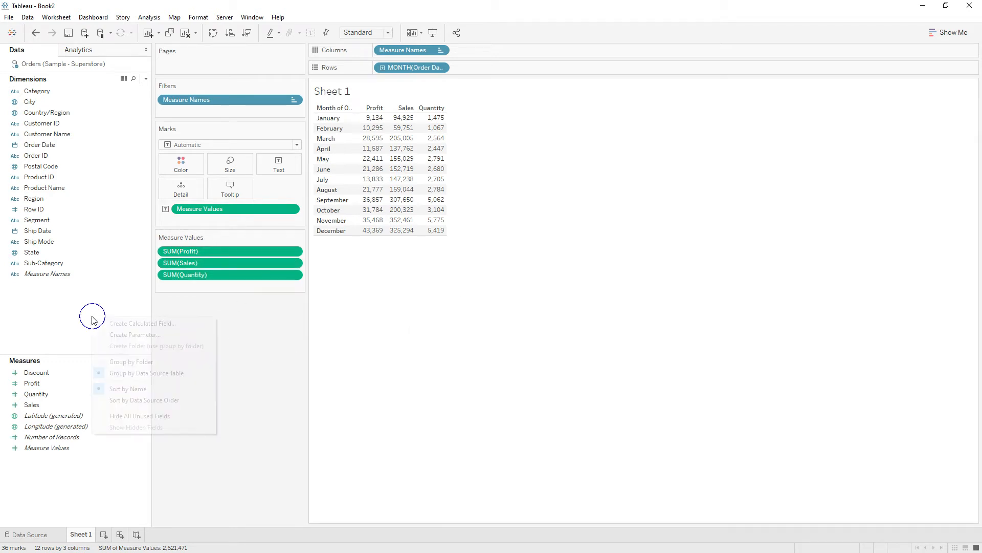
pyautogui.click(142, 323)
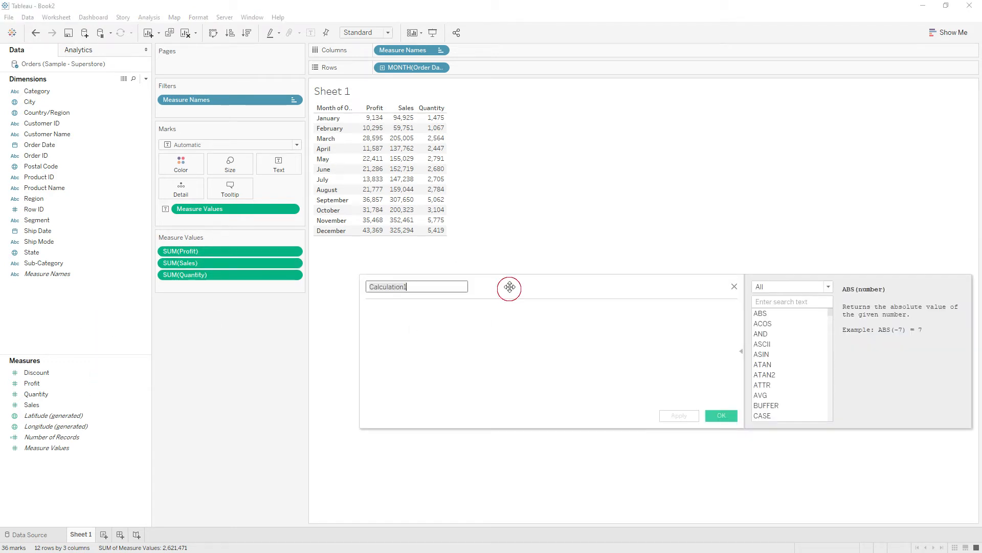
pyautogui.moveTo(509, 287); pyautogui.dragTo(524, 271)
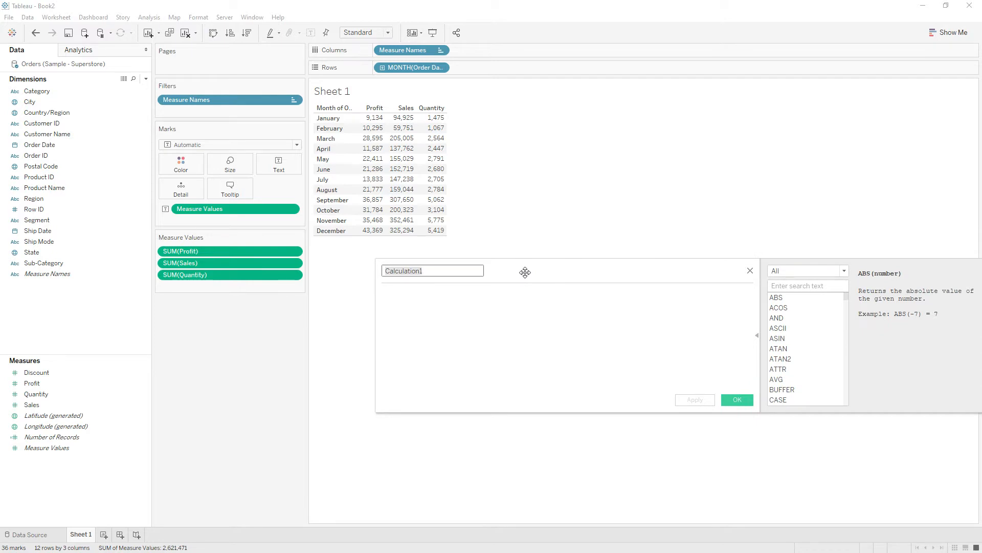
pyautogui.write('K')
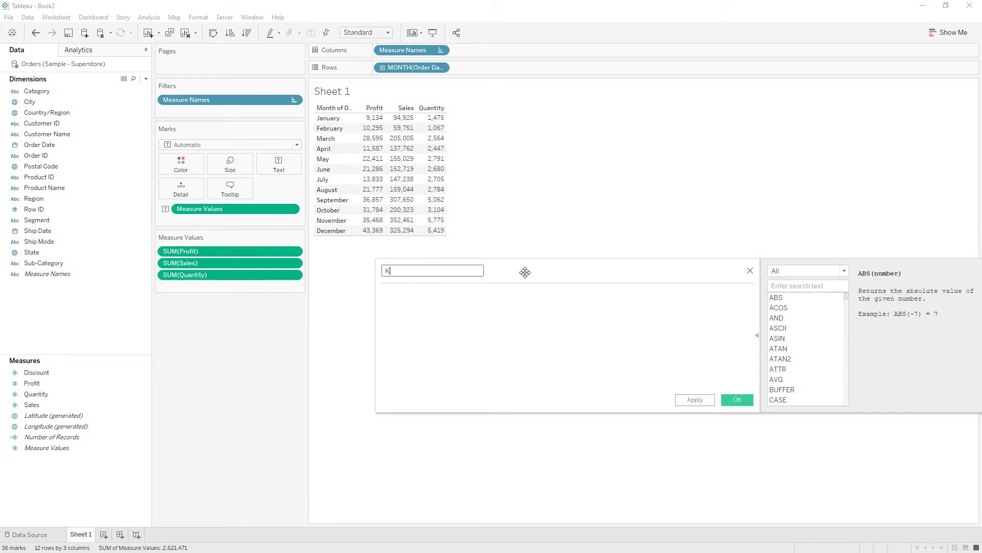
pyautogui.write('PI Prfo')
pyautogui.click(568, 338)
pyautogui.write('if SUM(')
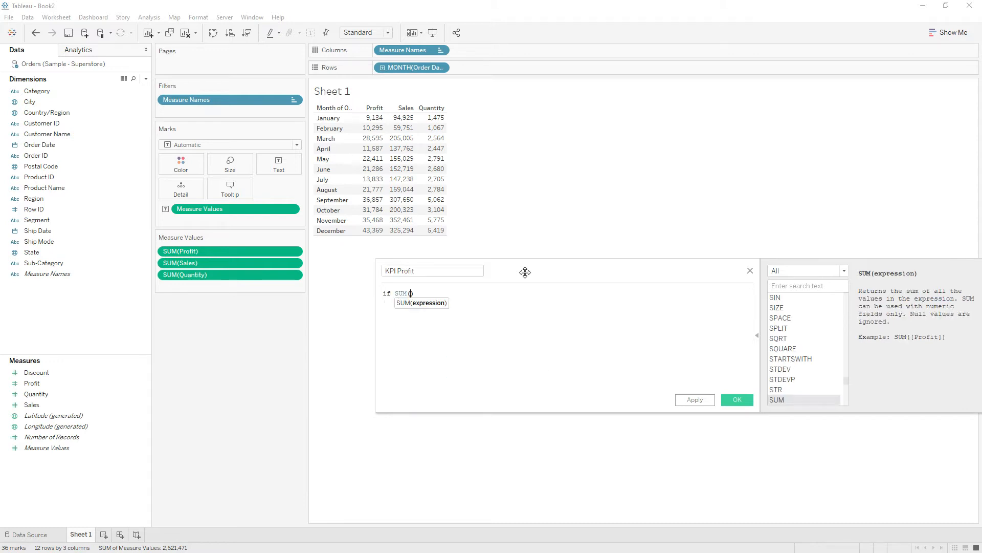
# Enter the first condition: SUM([Profit]) under 20000 scores 1.
pyautogui.write('[Profit]')
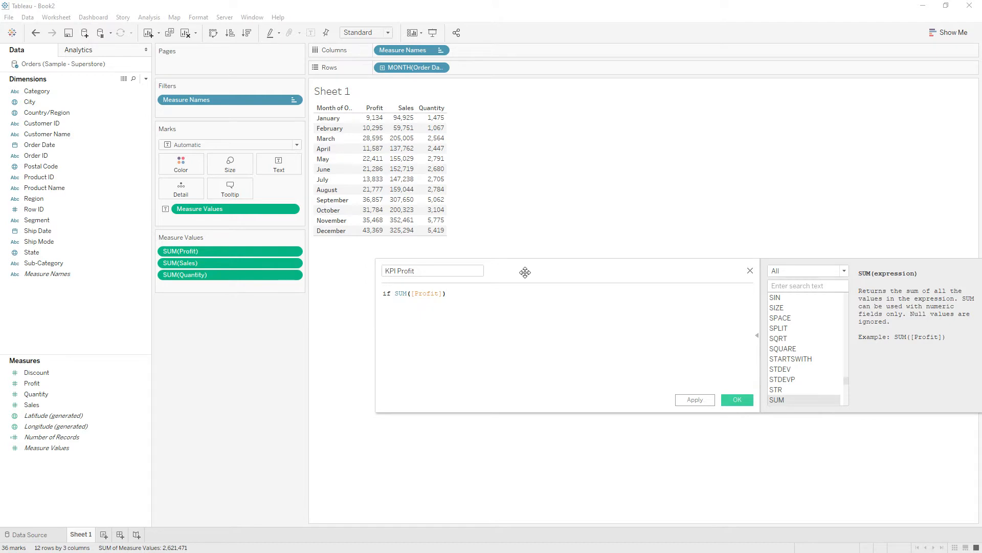
pyautogui.write('<2')
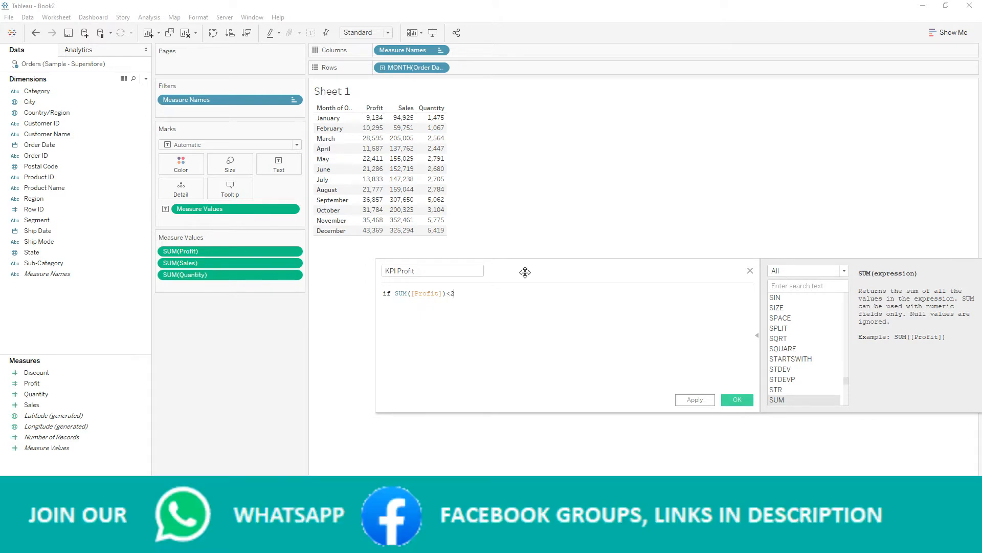
pyautogui.write('0000 then')
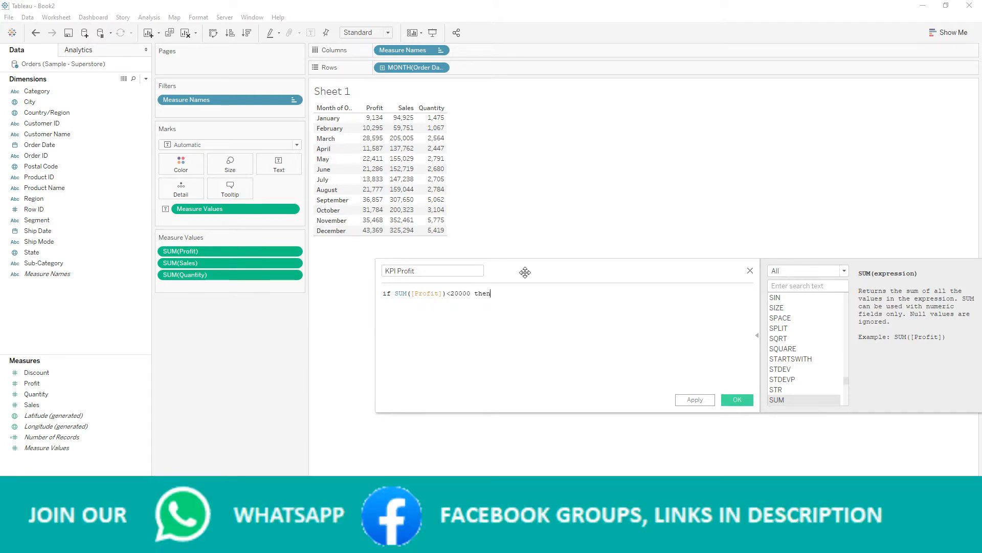
pyautogui.write('1')
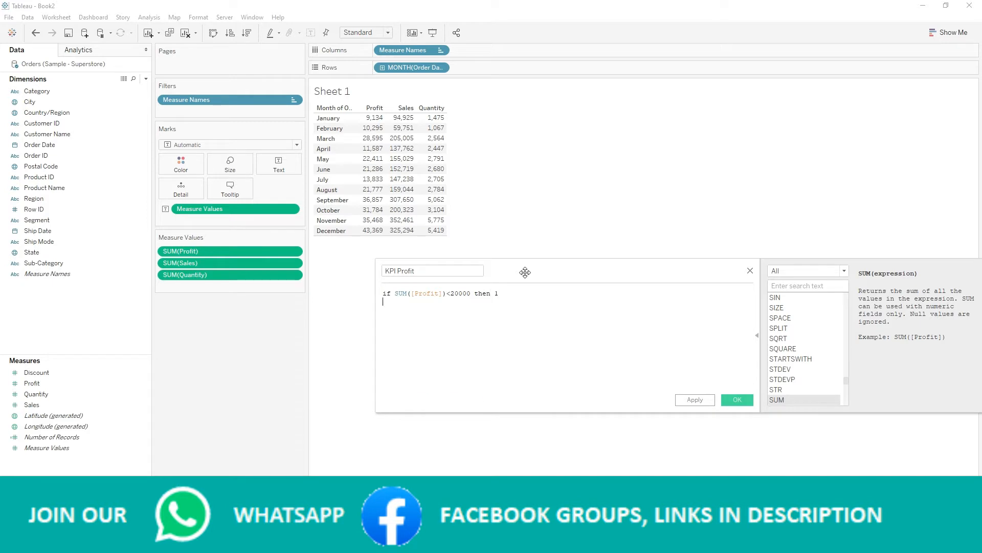
# Add ELSEIF profit from 20000 to under 30000 scores 2, ELSE 3, END.
pyautogui.write('elseif SUM([Profit])>')
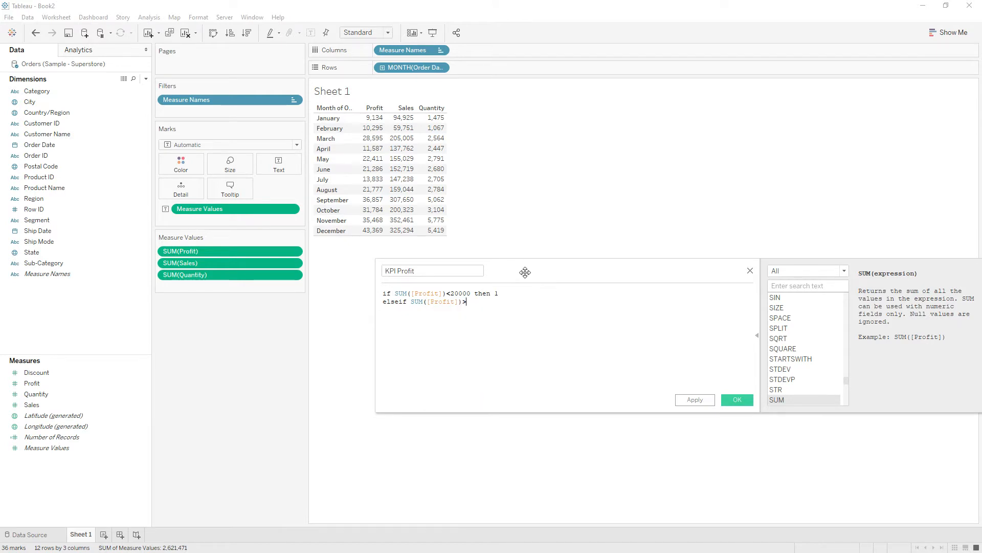
pyautogui.write('=20000')
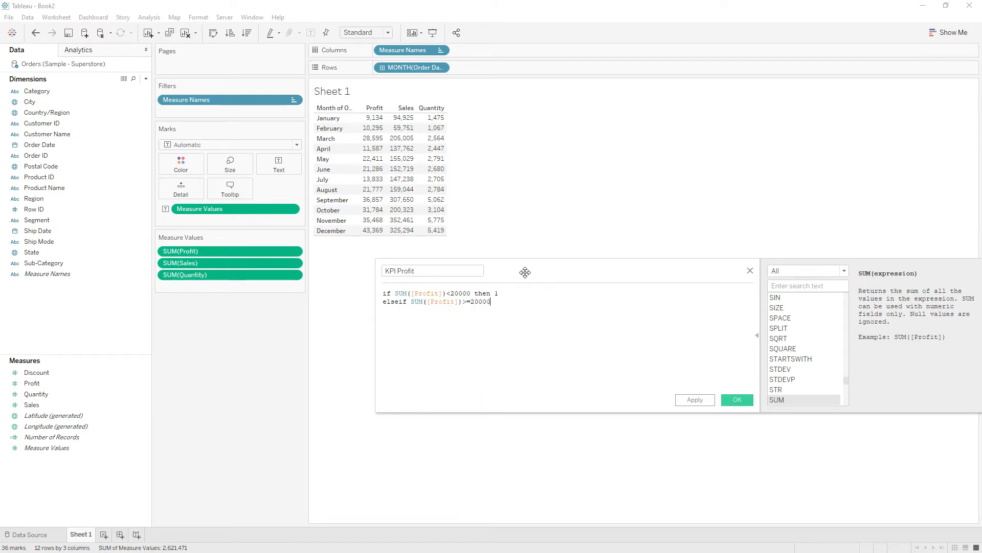
pyautogui.write('and SUM()')
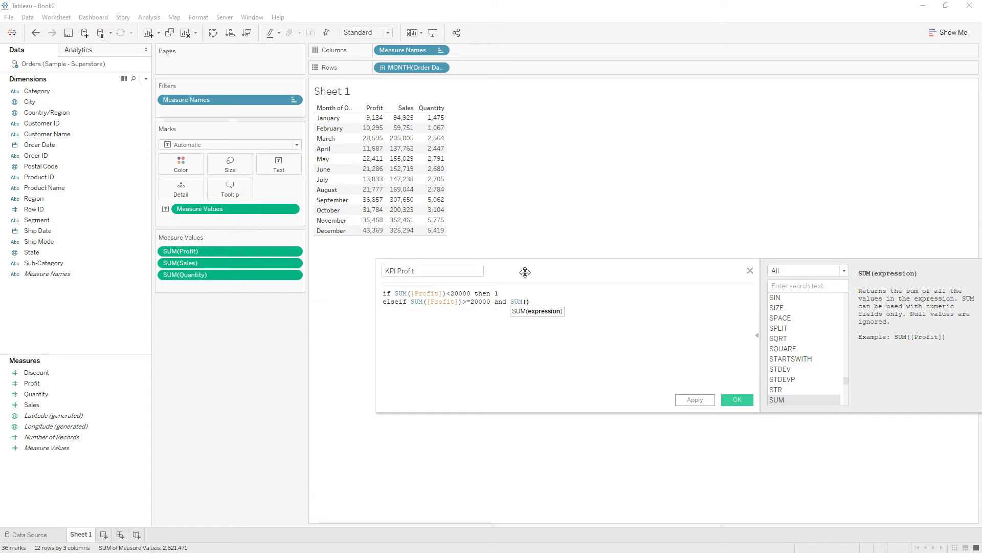
pyautogui.write('[Profit])<')
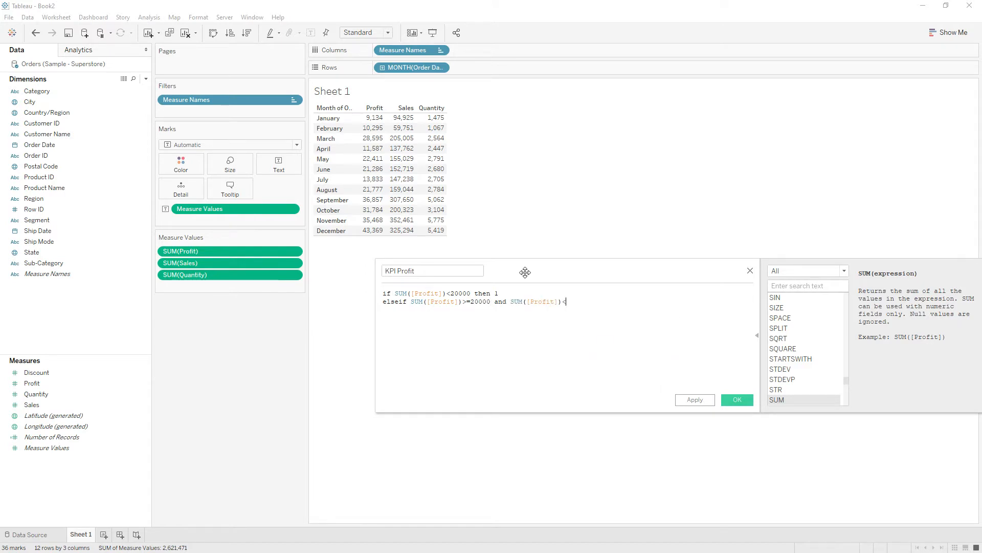
pyautogui.write('30000')
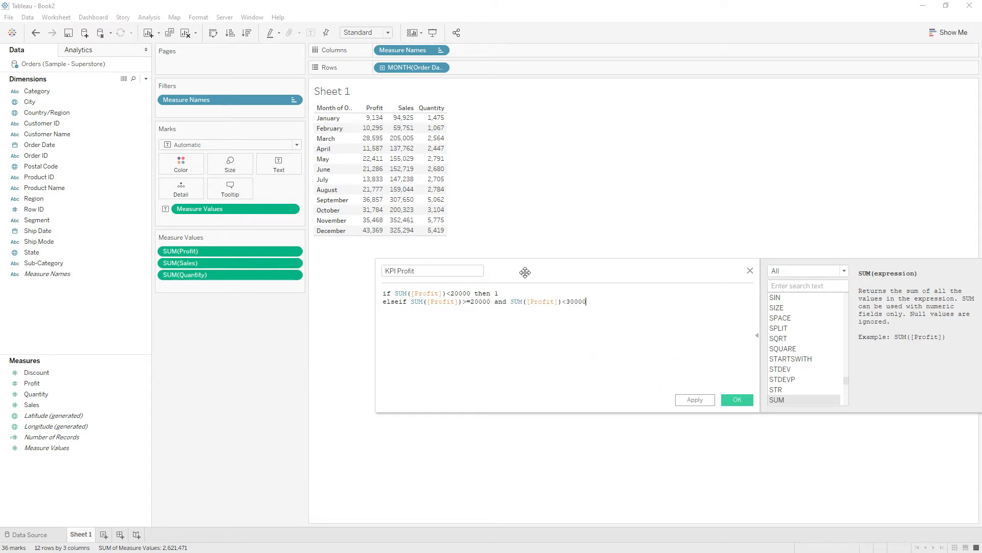
pyautogui.write('then 2')
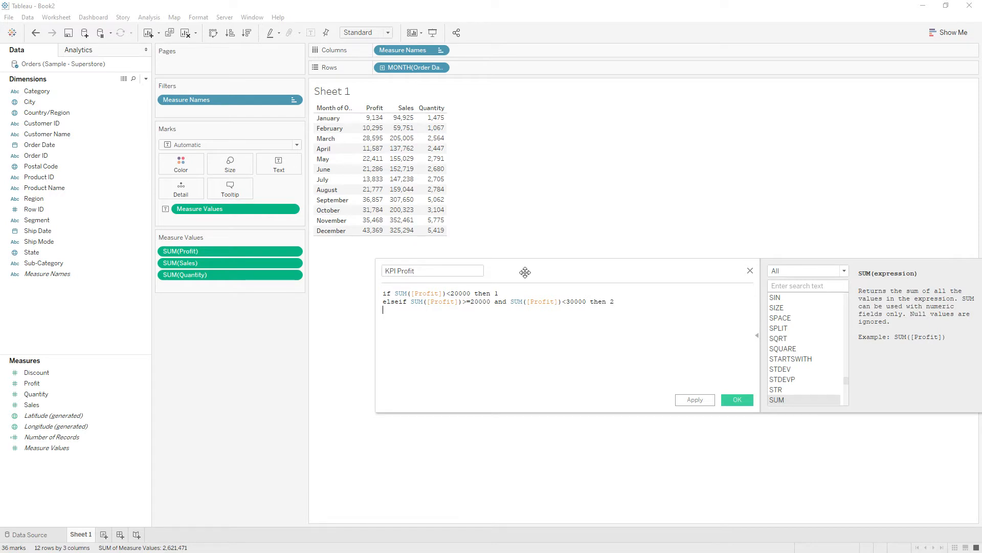
pyautogui.write('else 3')
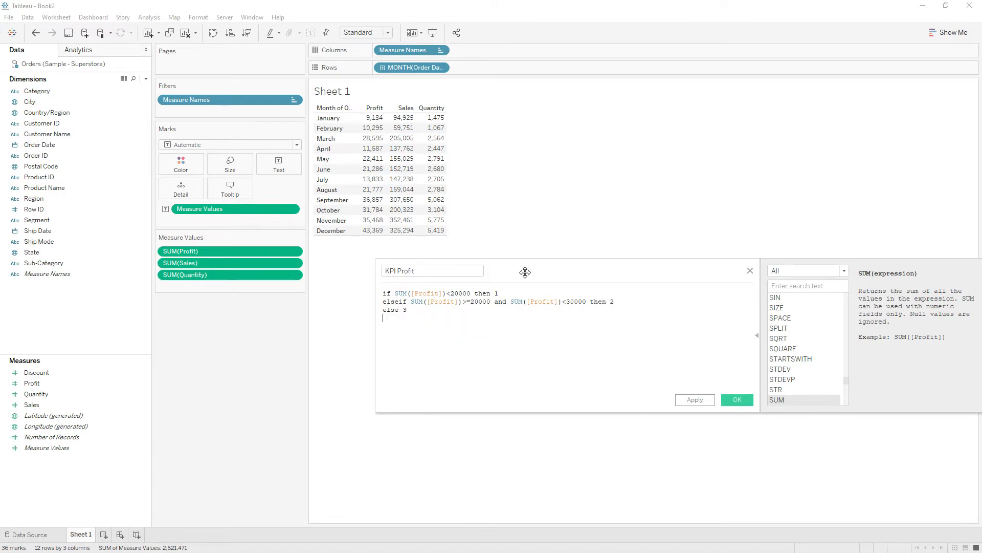
pyautogui.write('END')
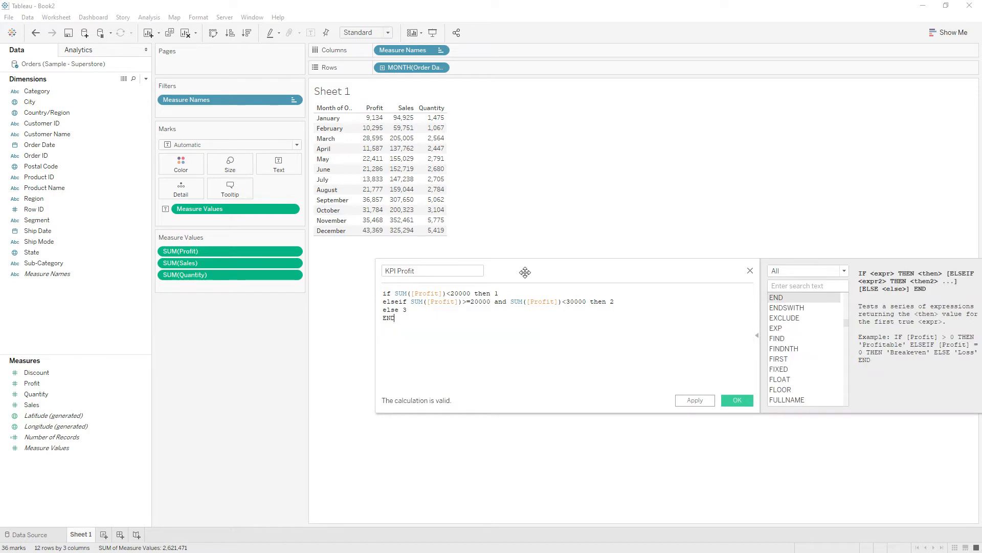
pyautogui.click(736, 400)
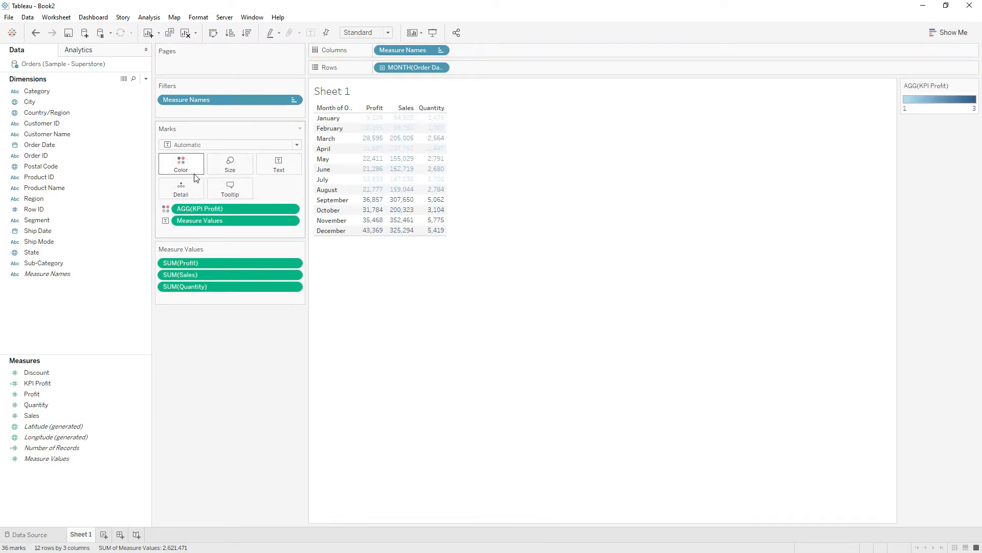
pyautogui.rightClick(199, 208)
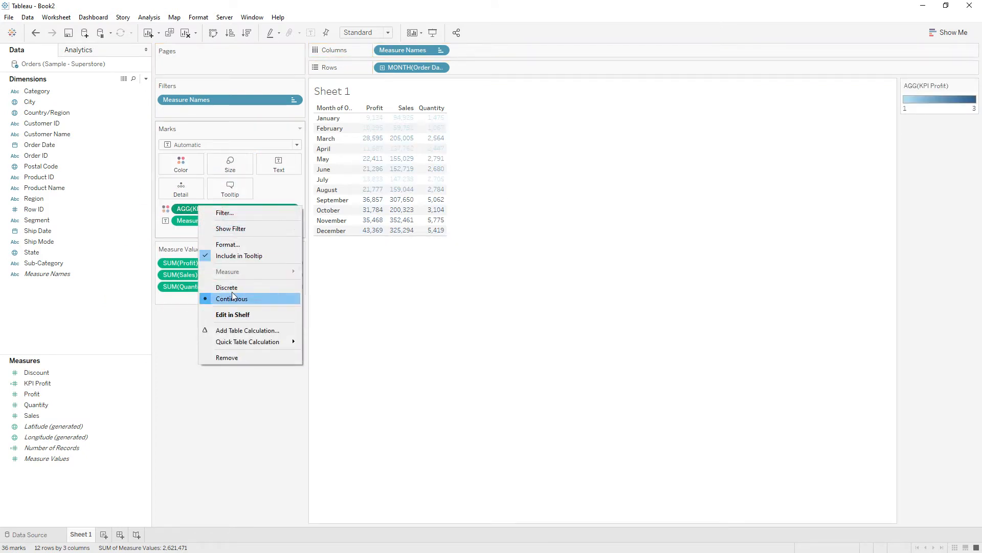
pyautogui.click(226, 287)
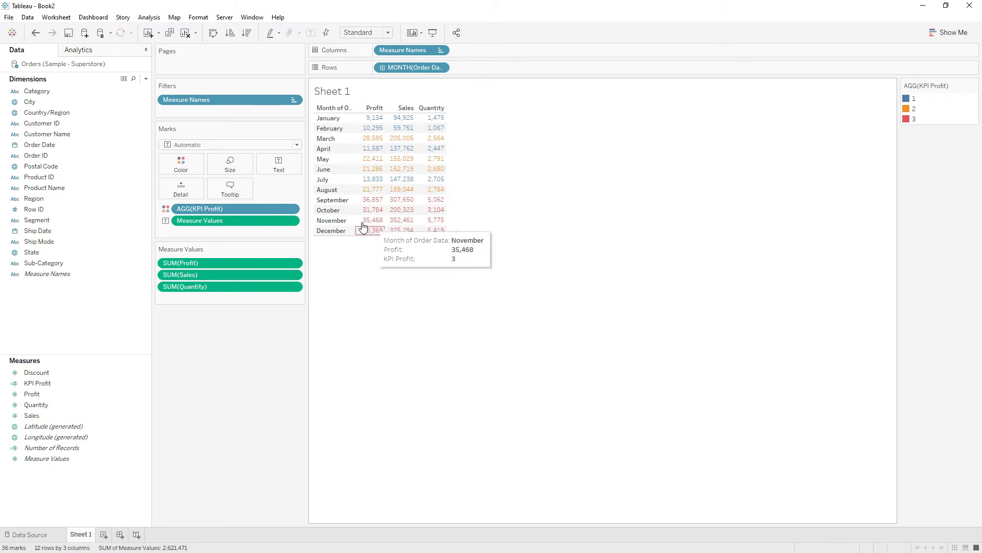
pyautogui.moveTo(374, 139)
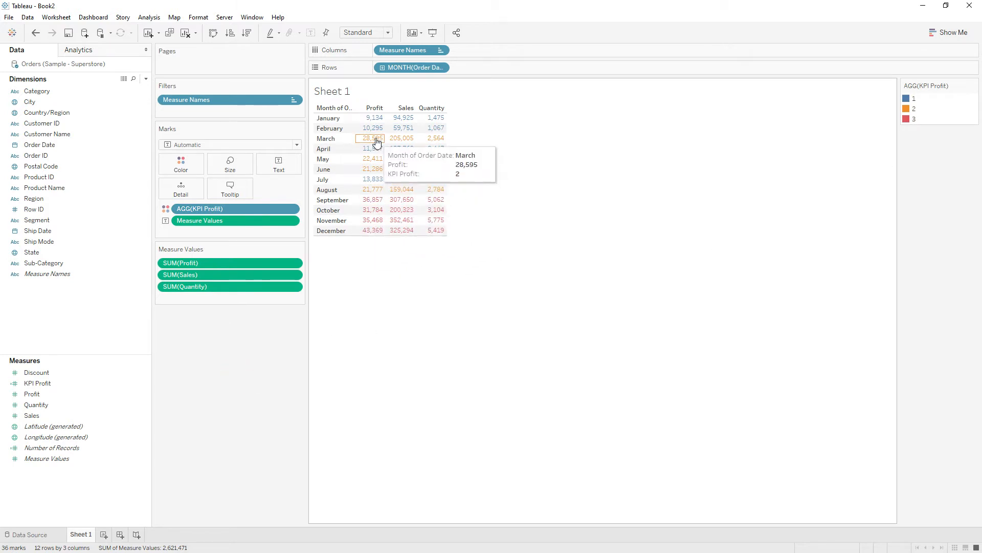
pyautogui.moveTo(373, 159)
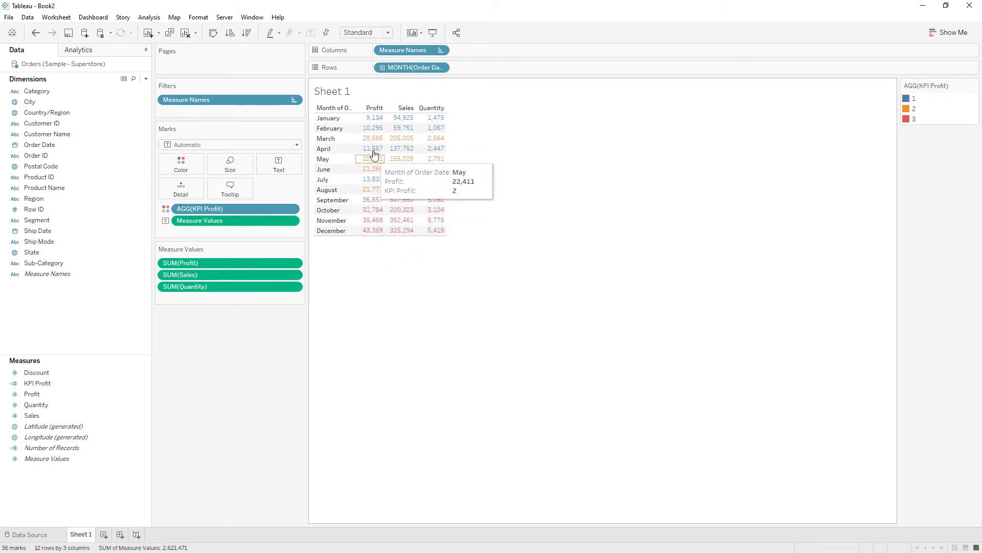
pyautogui.moveTo(372, 169)
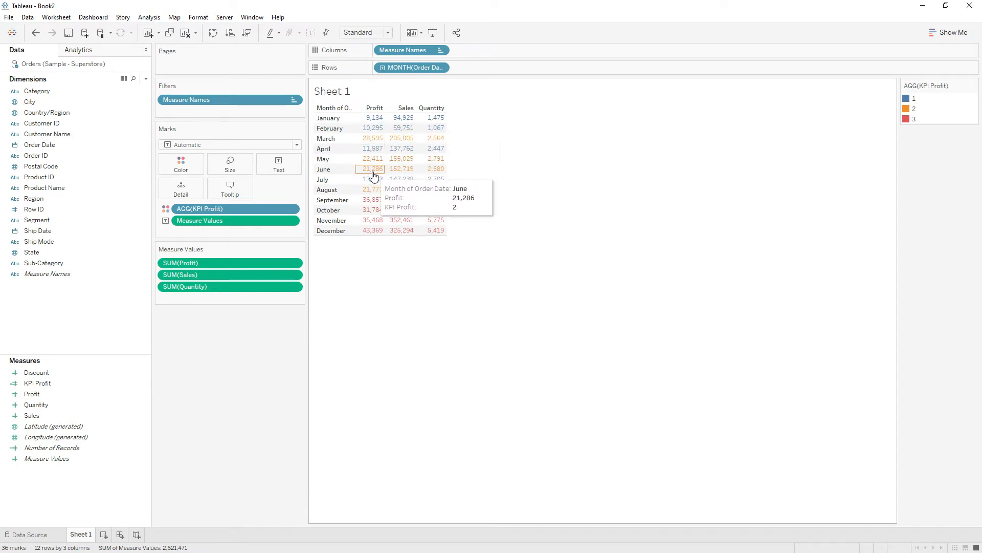
pyautogui.moveTo(374, 134)
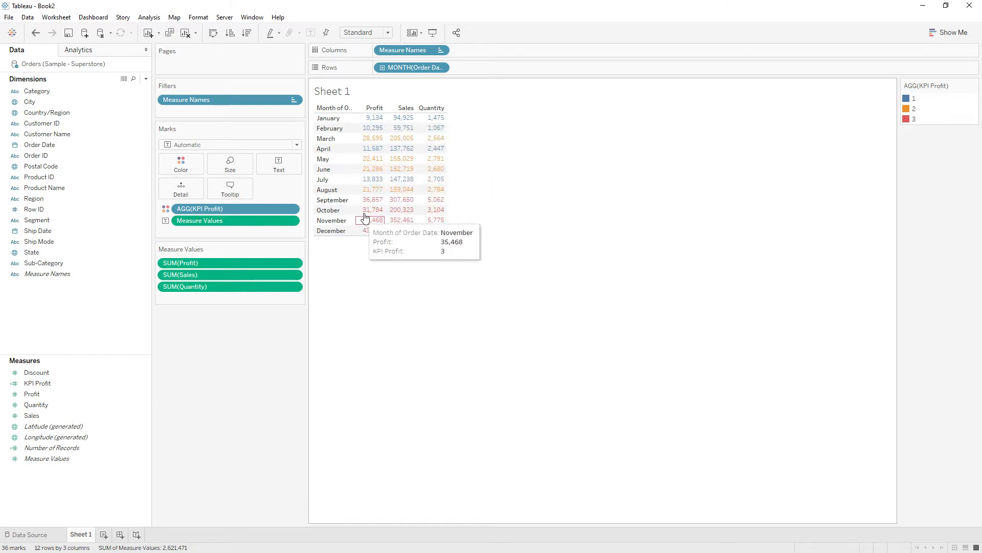
pyautogui.moveTo(373, 230)
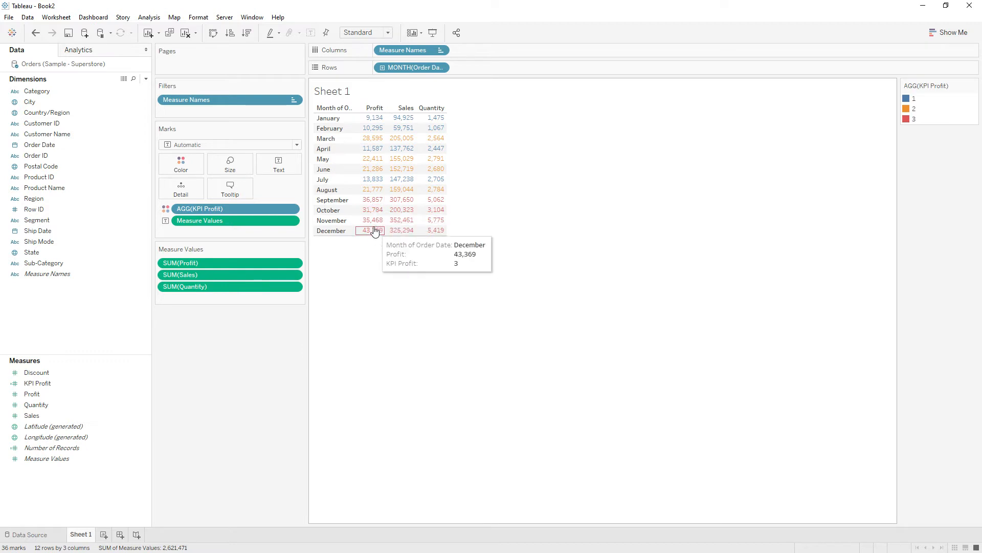
pyautogui.moveTo(466, 153)
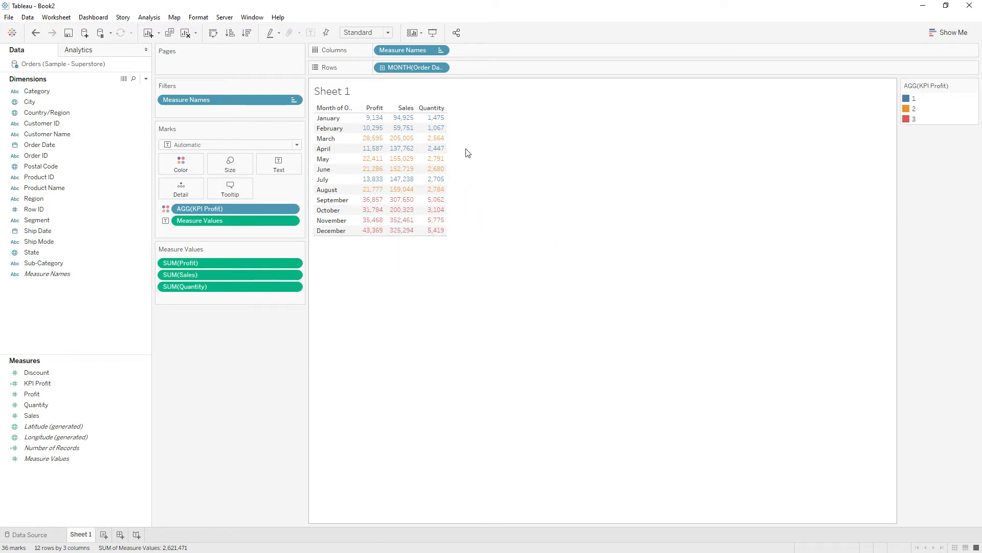
pyautogui.moveTo(459, 191)
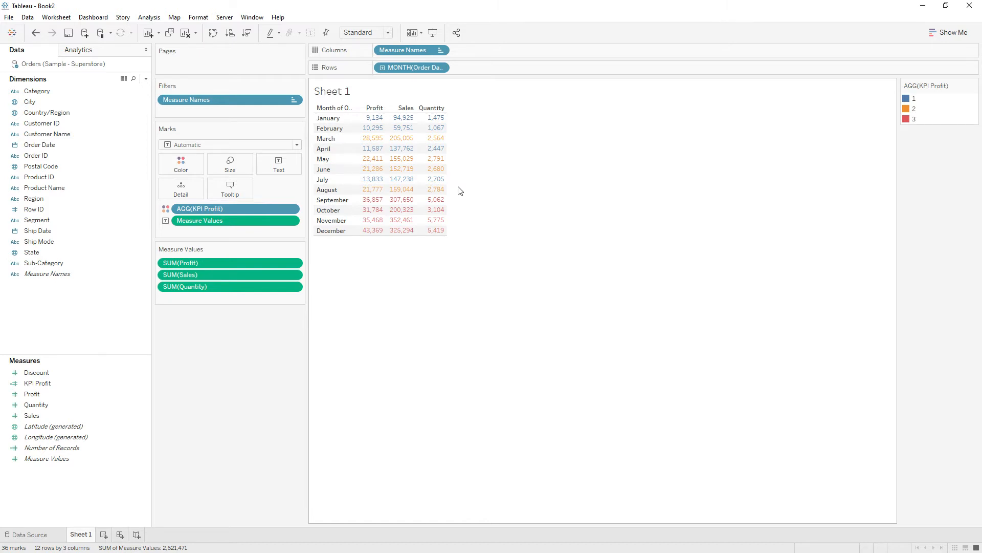
pyautogui.moveTo(451, 229)
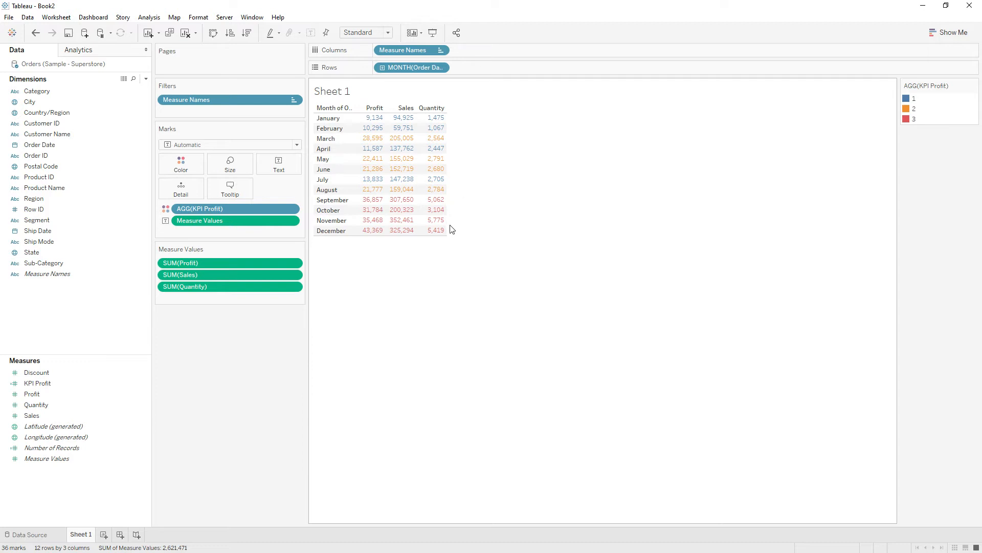
pyautogui.moveTo(453, 244)
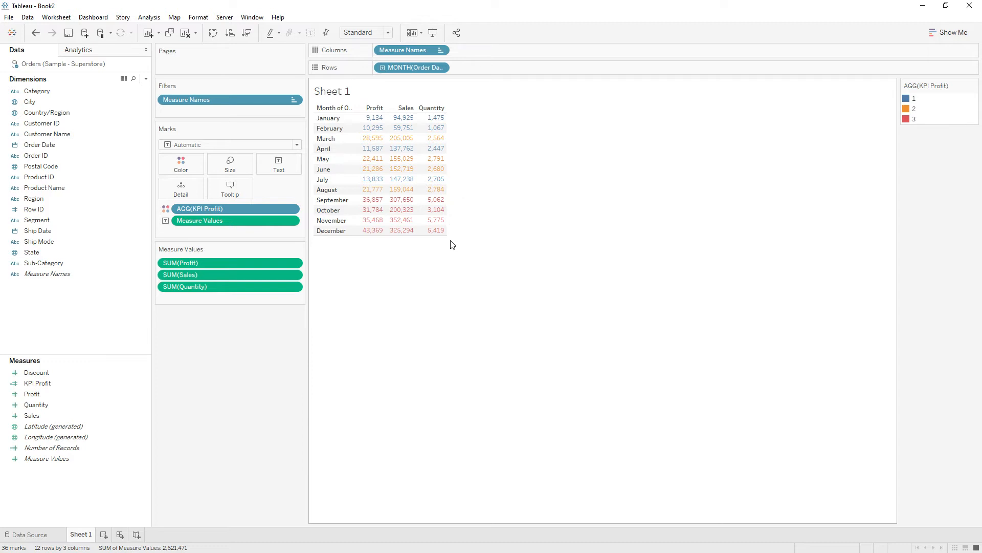
pyautogui.moveTo(435, 245)
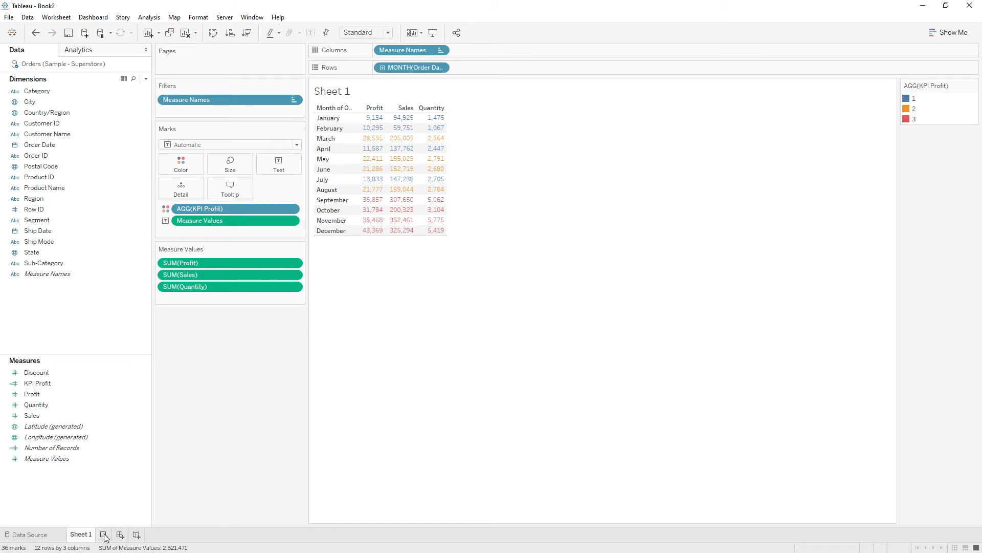
# Add a new worksheet with Order Date on Rows shown by month.
pyautogui.click(104, 535)
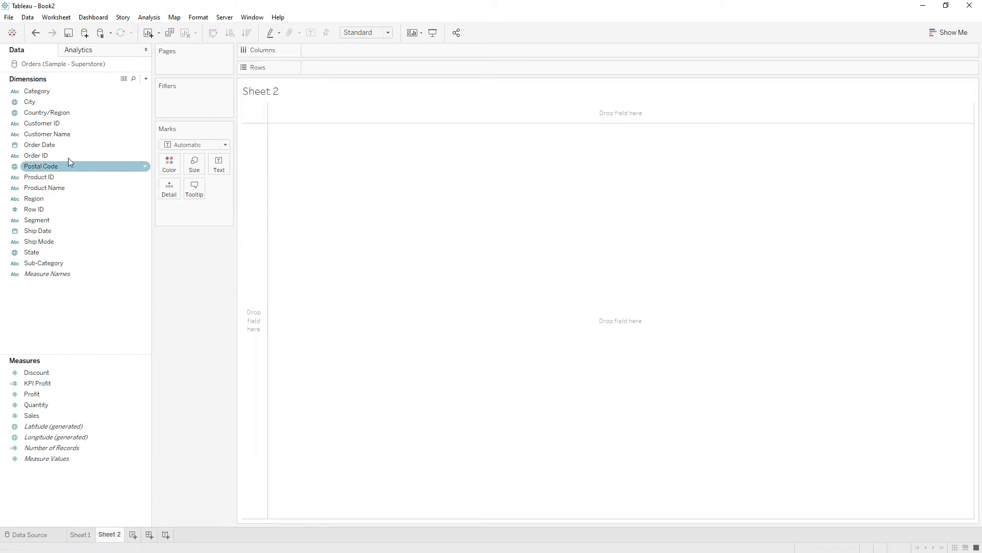
pyautogui.moveTo(39, 145); pyautogui.dragTo(338, 51)
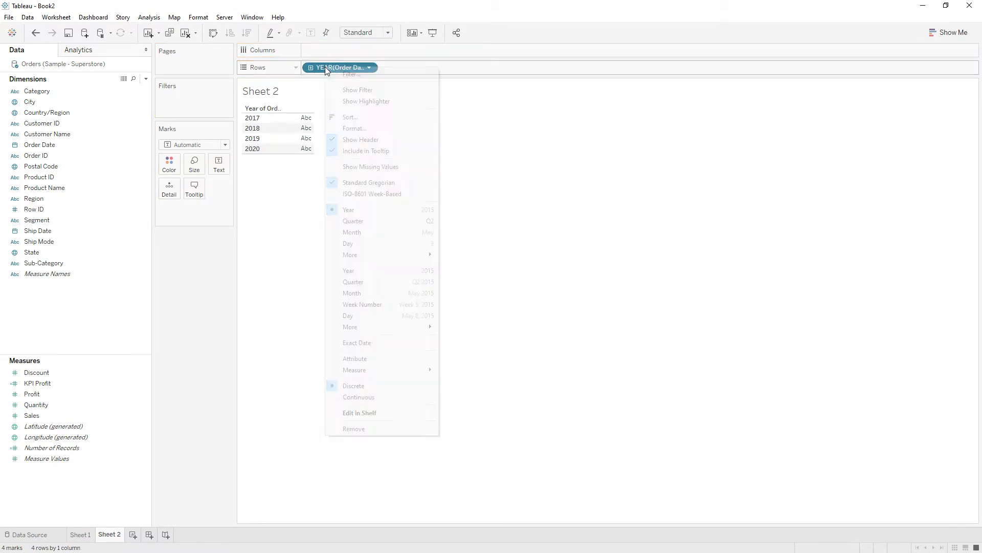
pyautogui.moveTo(351, 232)
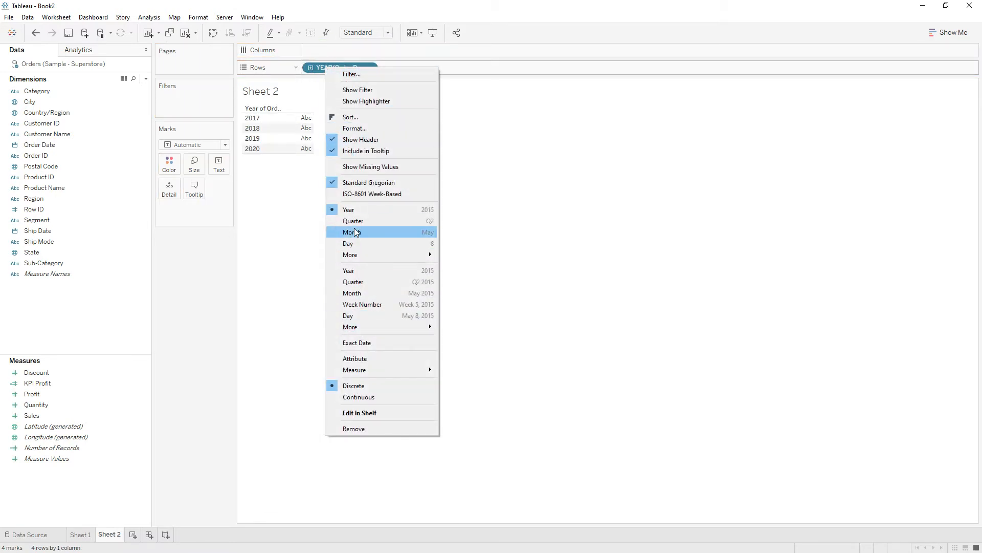
pyautogui.click(352, 232)
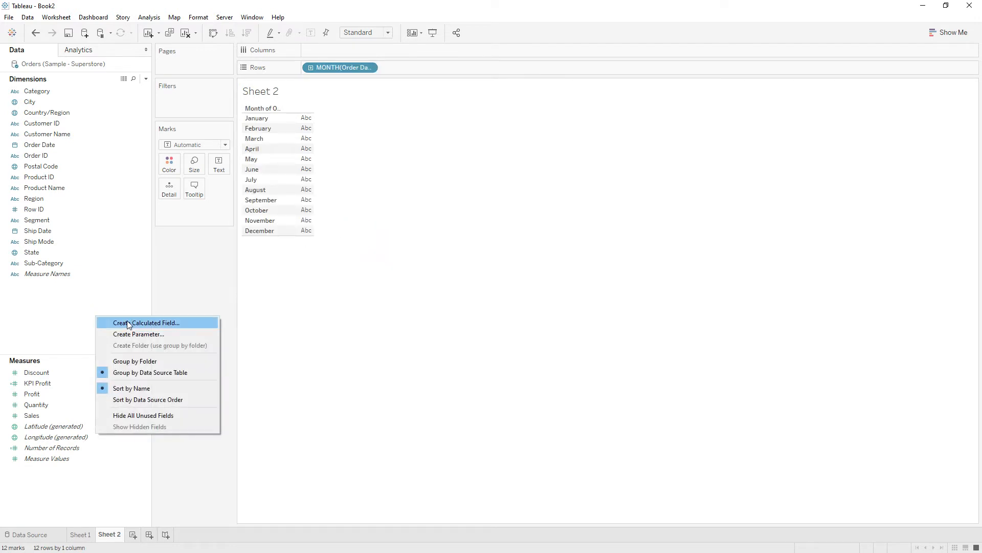
# Create a placeholder calculated field Profit defined as avg(0).
pyautogui.click(147, 322)
pyautogui.write('a')
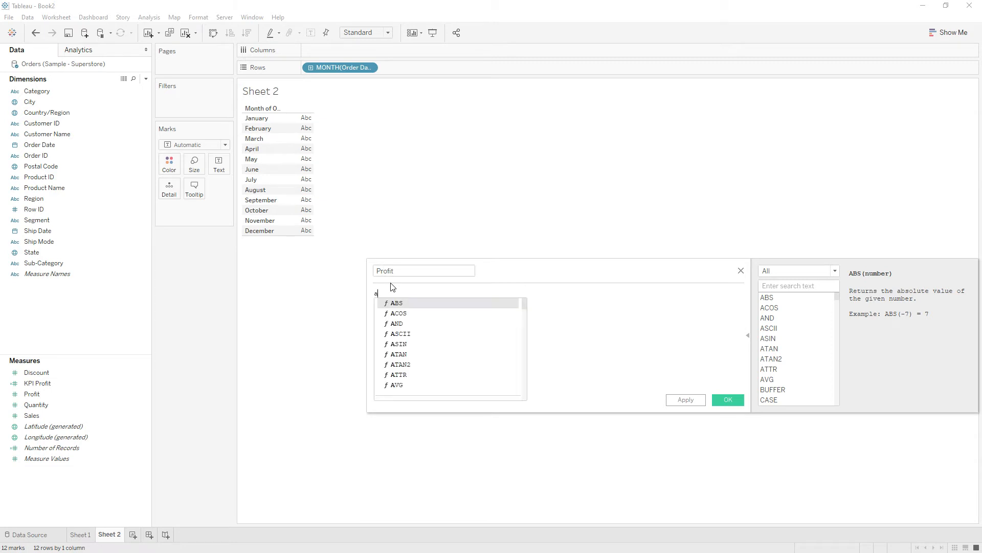
pyautogui.write('vg()')
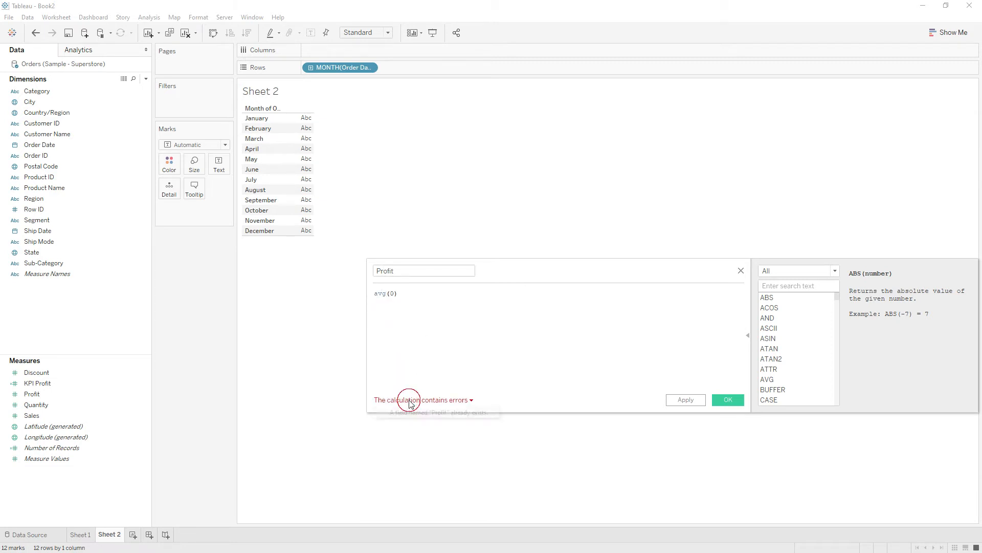
pyautogui.click(424, 270)
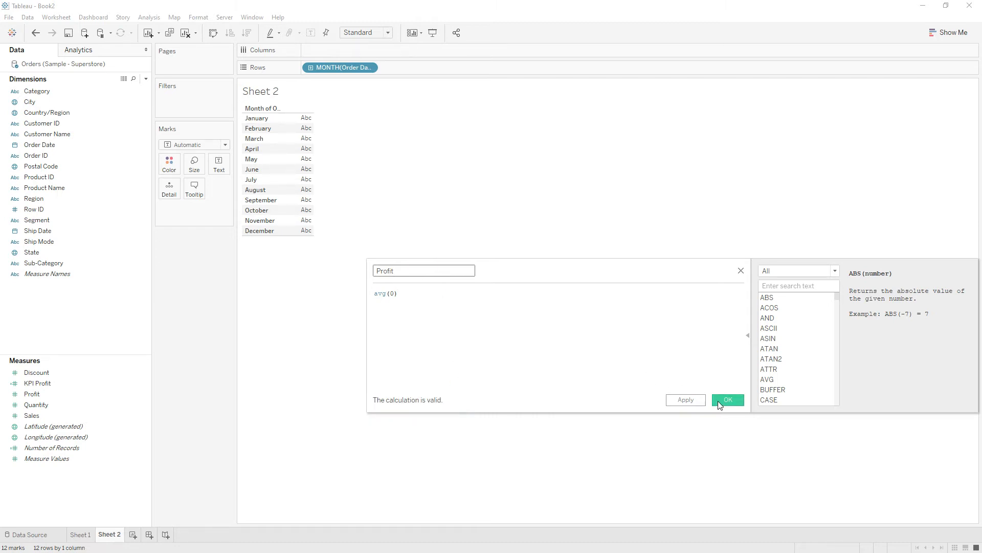
pyautogui.click(728, 399)
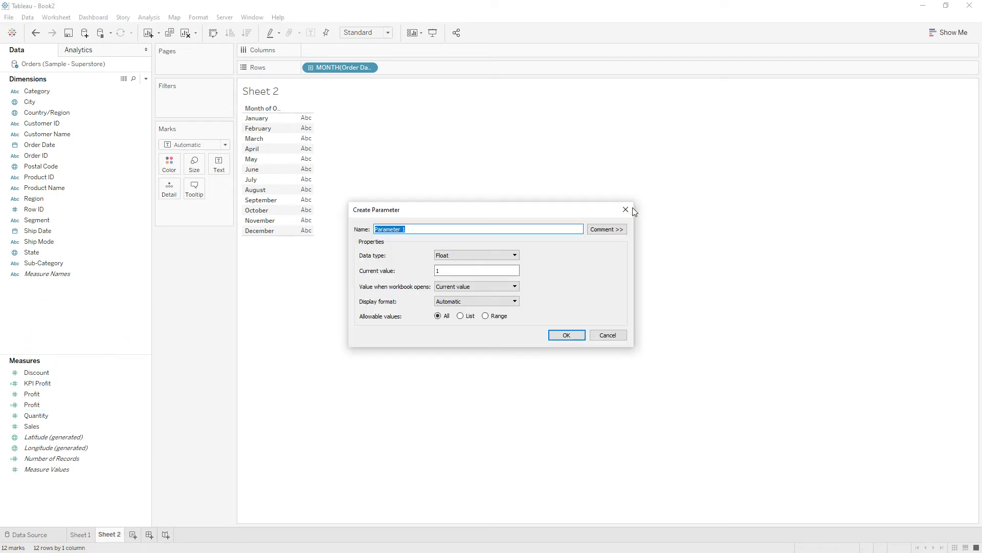
# Create placeholder calculated fields Sales and Quantity, each avg(0).
pyautogui.click(625, 209)
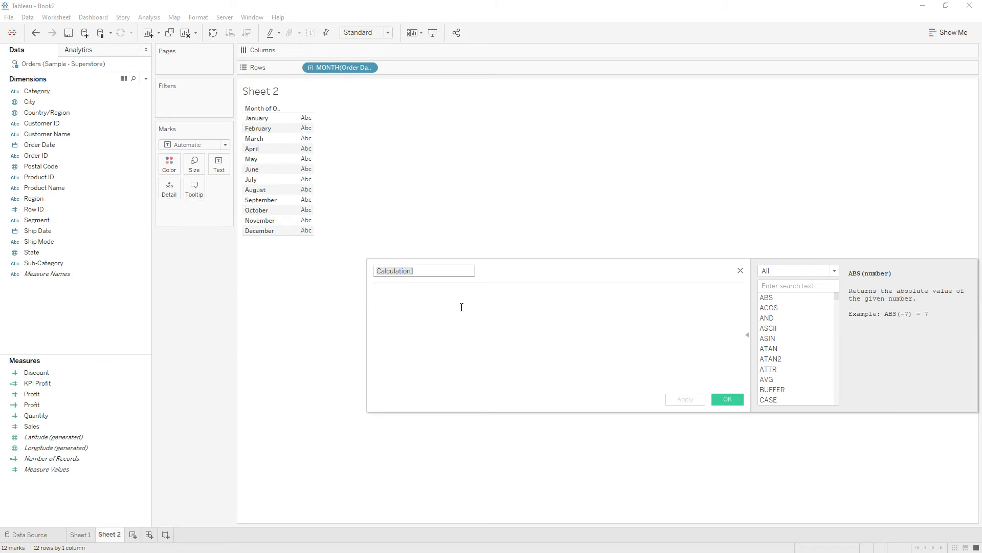
pyautogui.write('Sales')
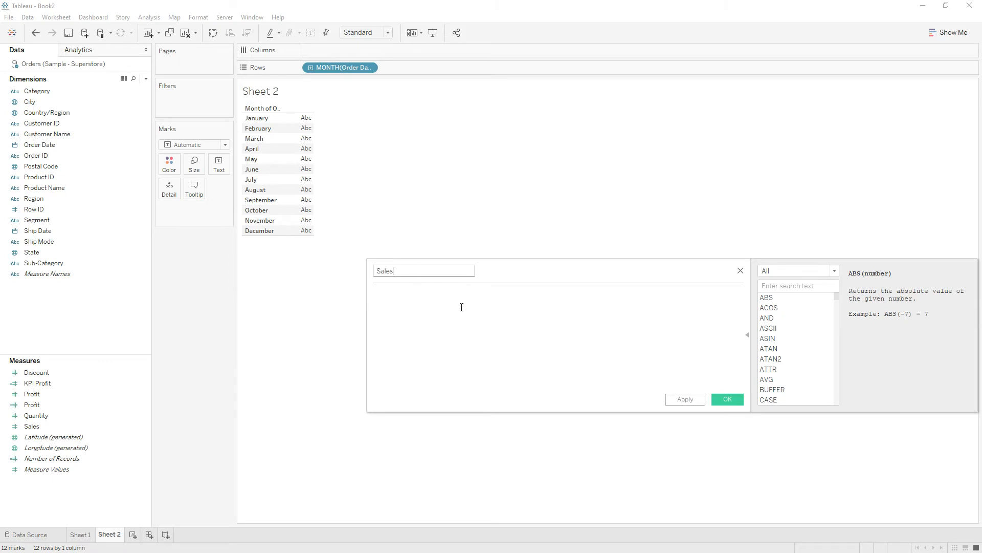
pyautogui.write('avg')
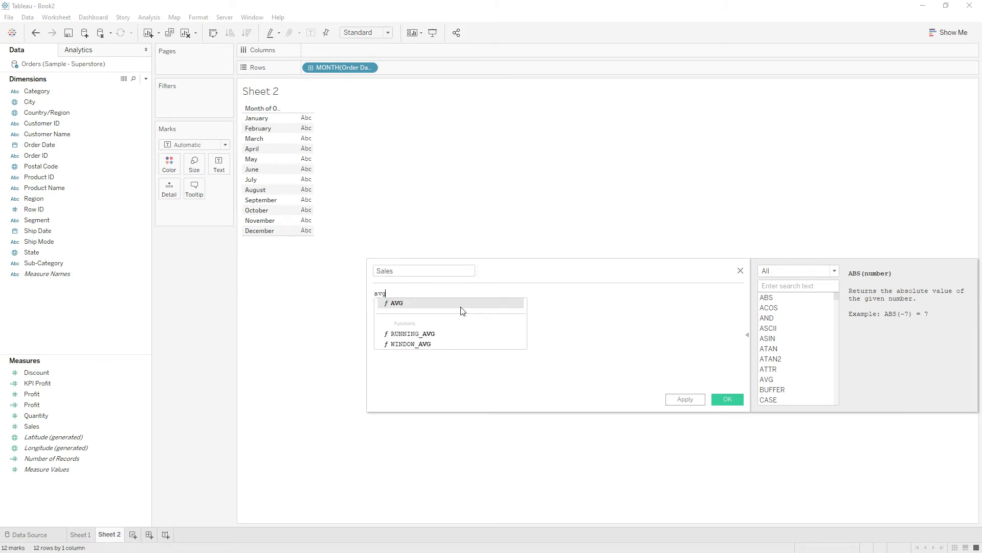
pyautogui.click(396, 303)
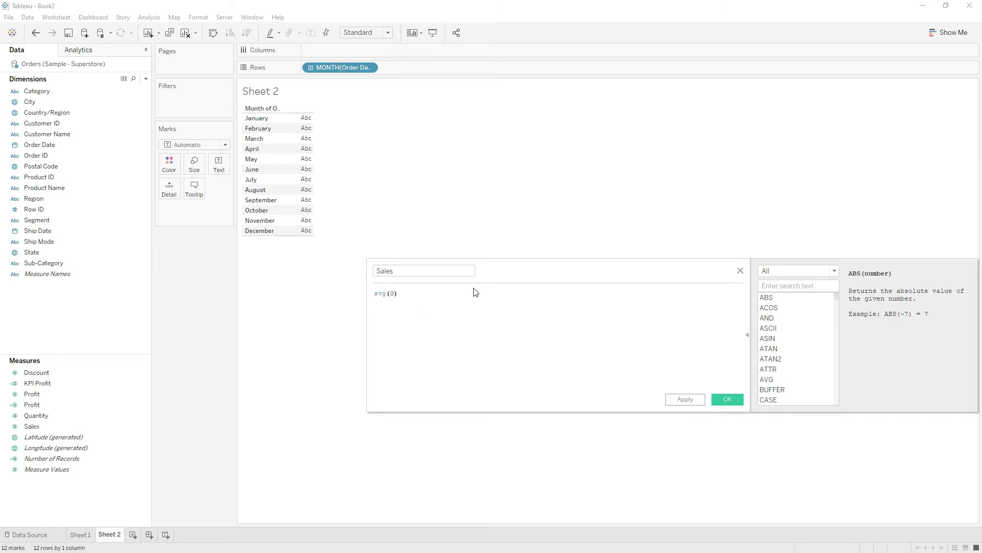
pyautogui.click(424, 270)
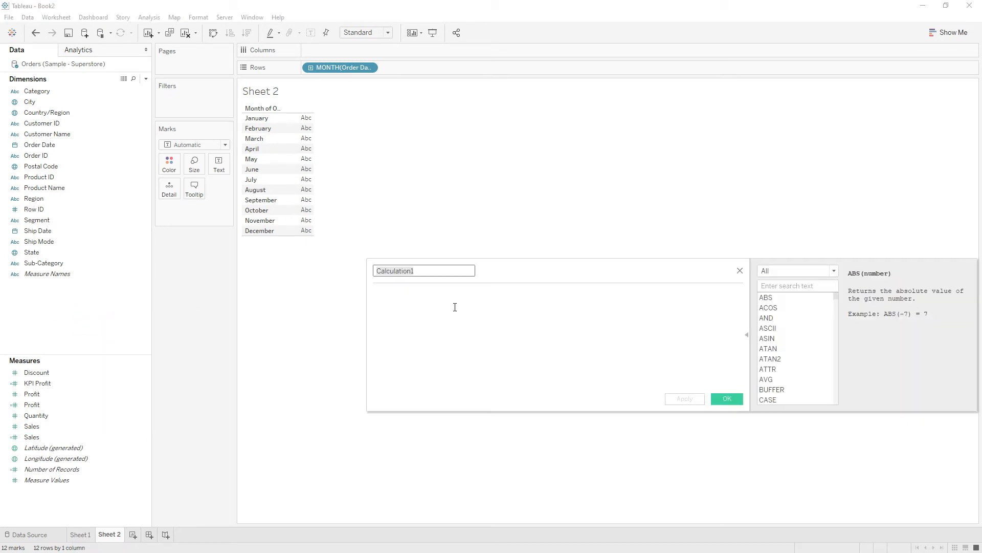
pyautogui.write('Quantity')
pyautogui.click(557, 338)
pyautogui.write('avg(0)')
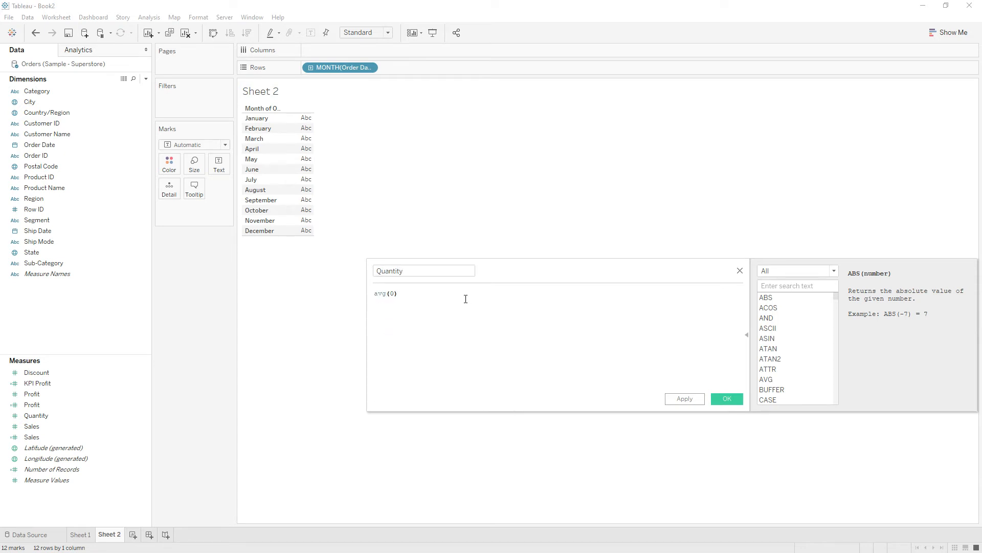
pyautogui.click(726, 398)
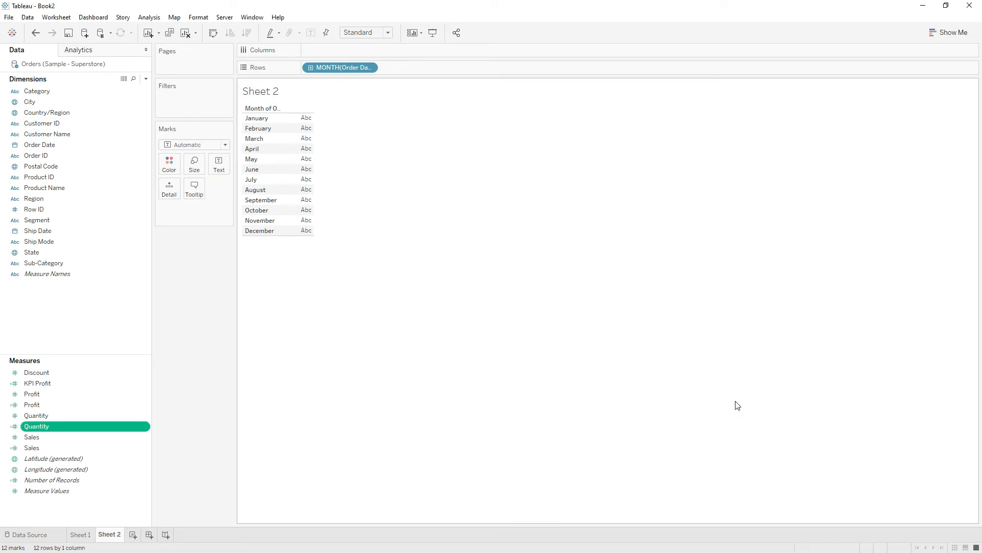
# Put placeholder Profit, Sales and Quantity on Columns and expand the AGG(Profit) marks card.
pyautogui.click(32, 405)
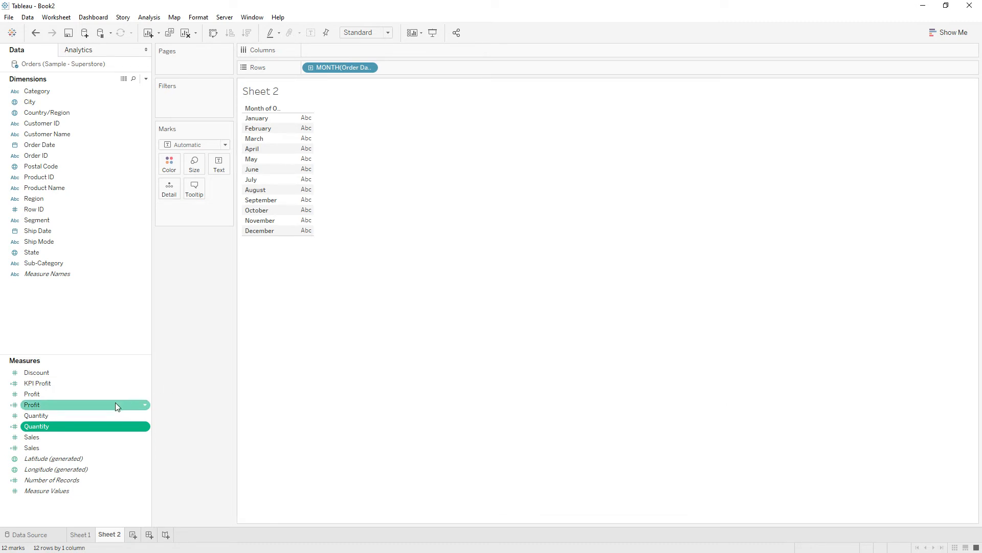
pyautogui.moveTo(37, 406)
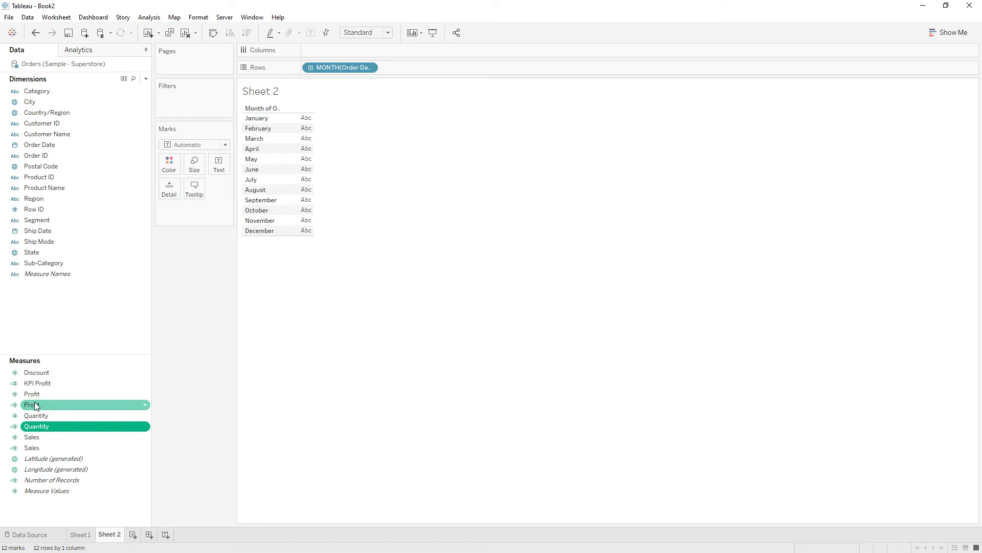
pyautogui.moveTo(31, 404); pyautogui.dragTo(339, 50)
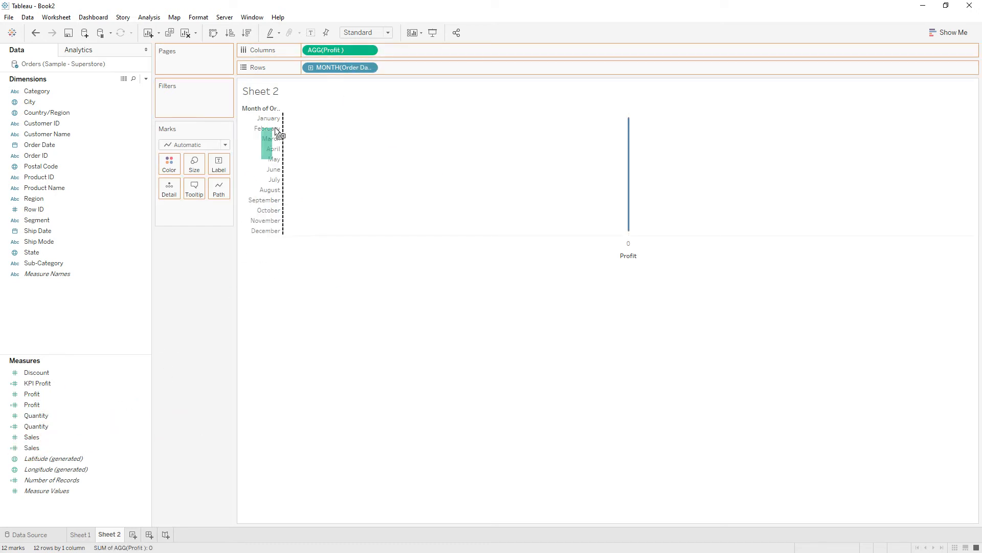
pyautogui.moveTo(31, 447); pyautogui.dragTo(416, 50)
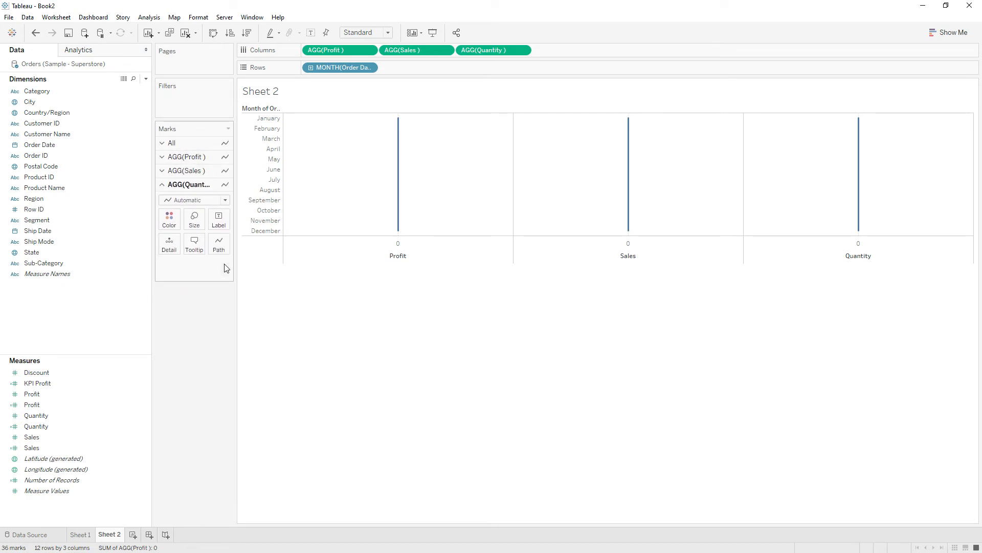
pyautogui.click(186, 157)
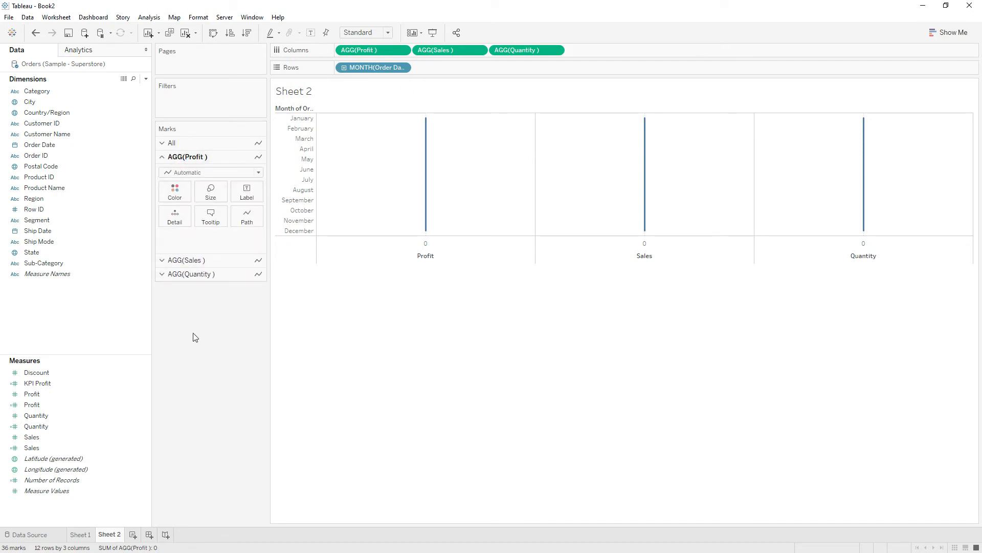
pyautogui.click(185, 171)
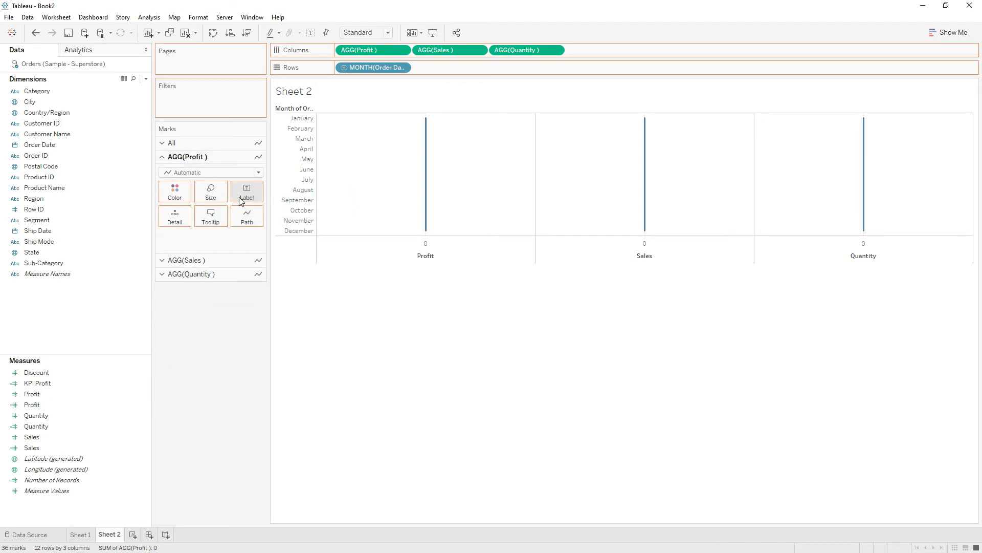
# Label Profit with its values and set AGG(Sales) and AGG(Quantity) marks to Text.
pyautogui.click(210, 172)
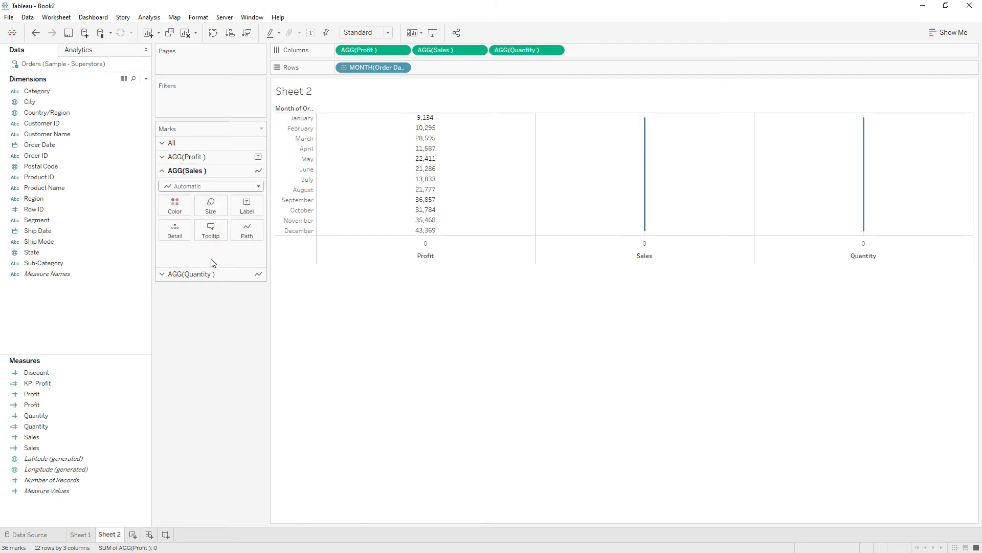
pyautogui.click(31, 436)
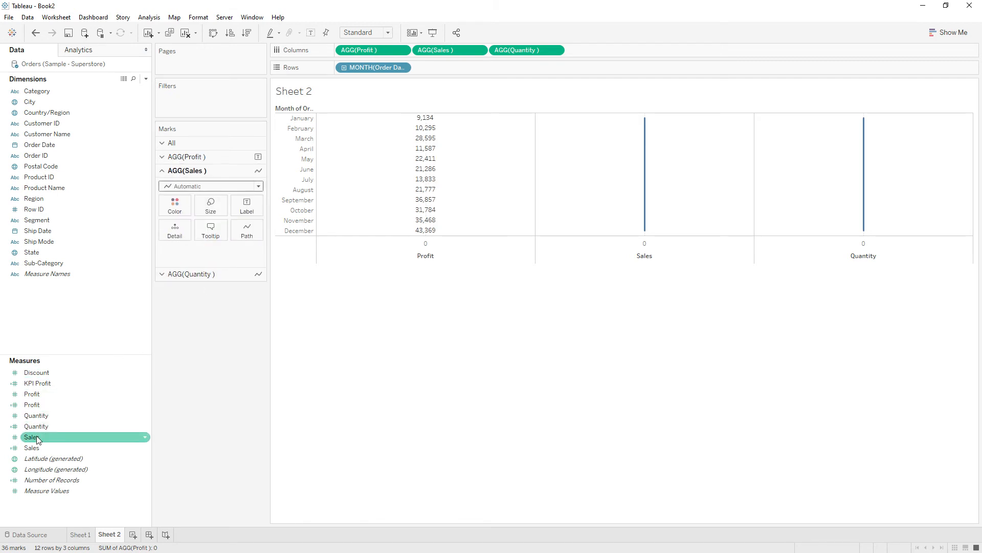
pyautogui.click(32, 447)
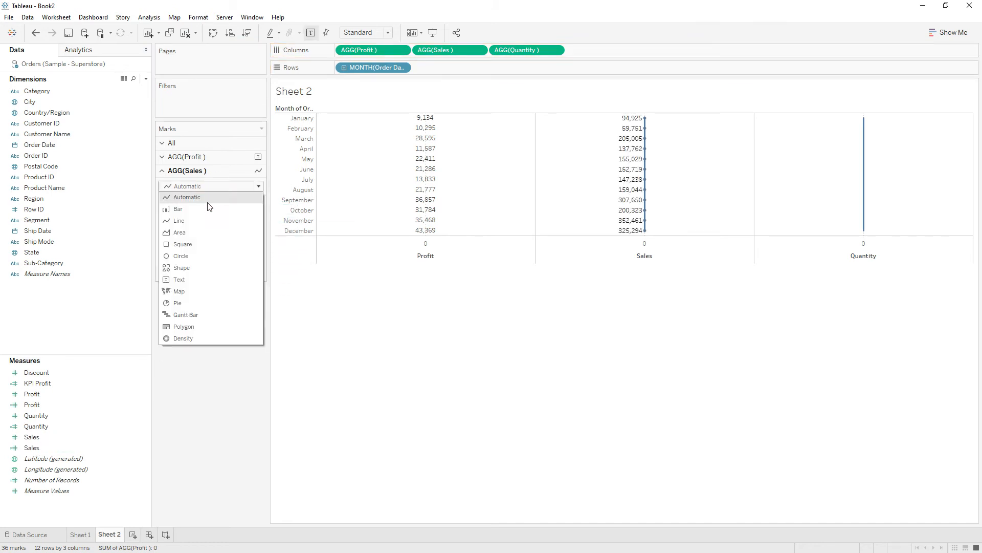
pyautogui.click(179, 279)
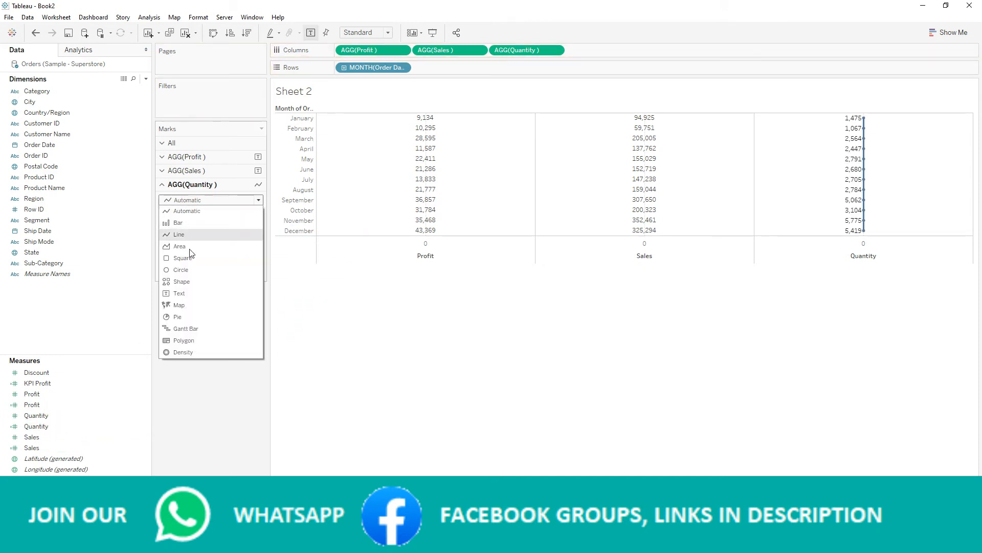
pyautogui.click(179, 293)
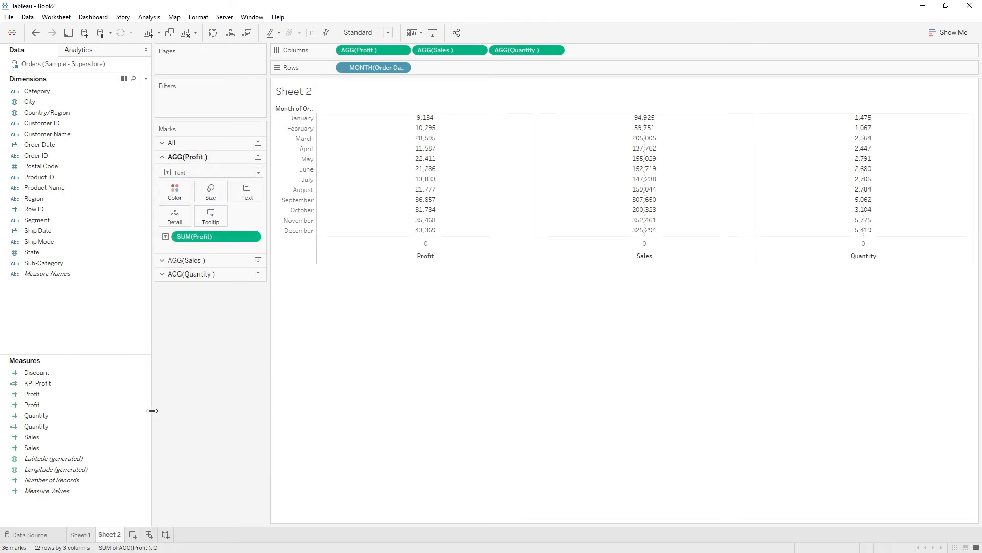
# Put KPI Profit on the AGG(Profit) Color and make it Discrete.
pyautogui.click(37, 383)
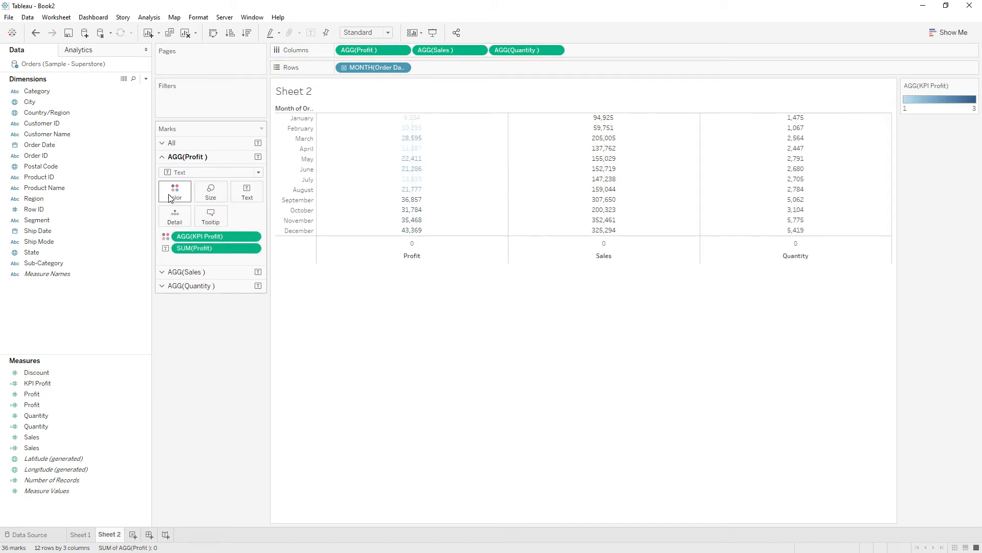
pyautogui.rightClick(216, 236)
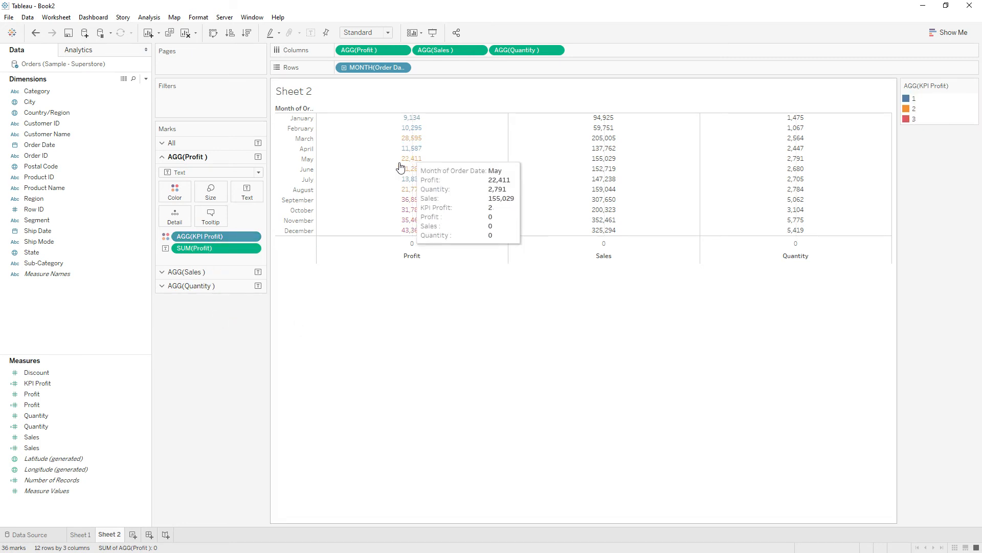
pyautogui.moveTo(441, 170)
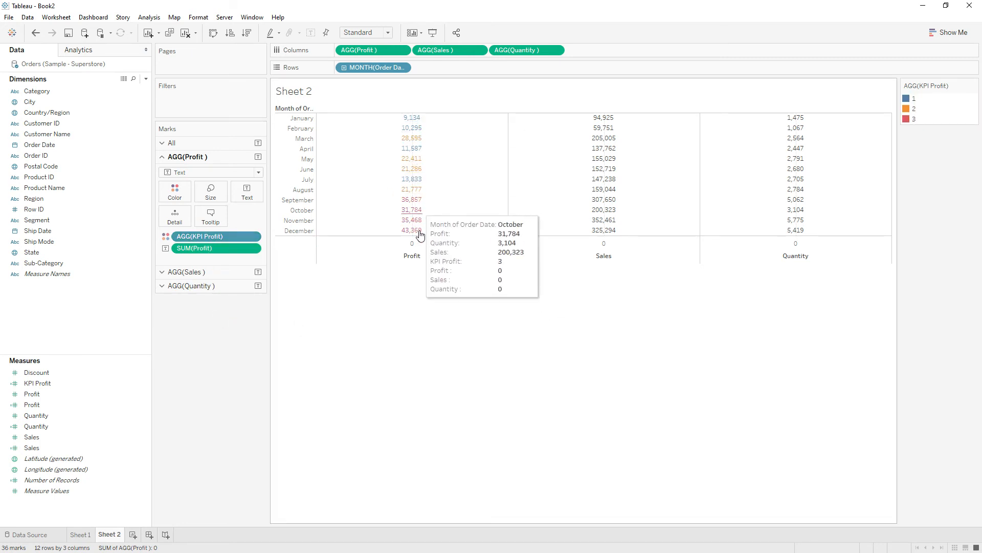
pyautogui.moveTo(619, 224)
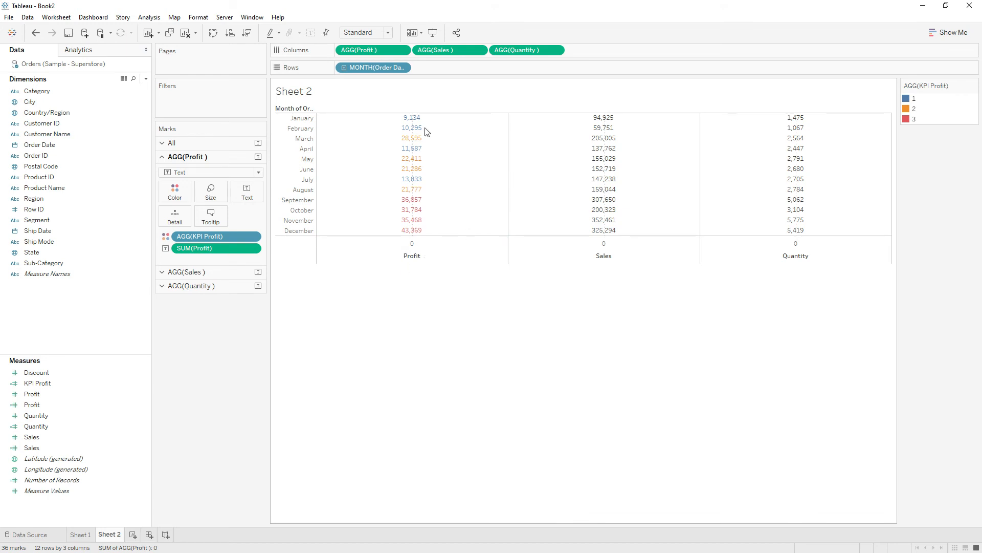
# In the sheet's Format Lines settings, set Zero Lines to None.
pyautogui.rightClick(411, 148)
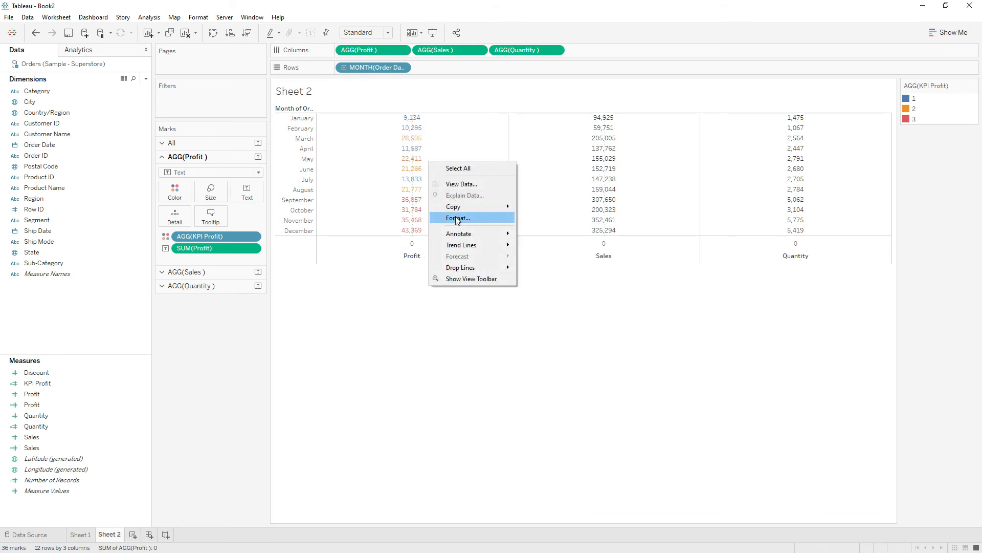
pyautogui.click(458, 217)
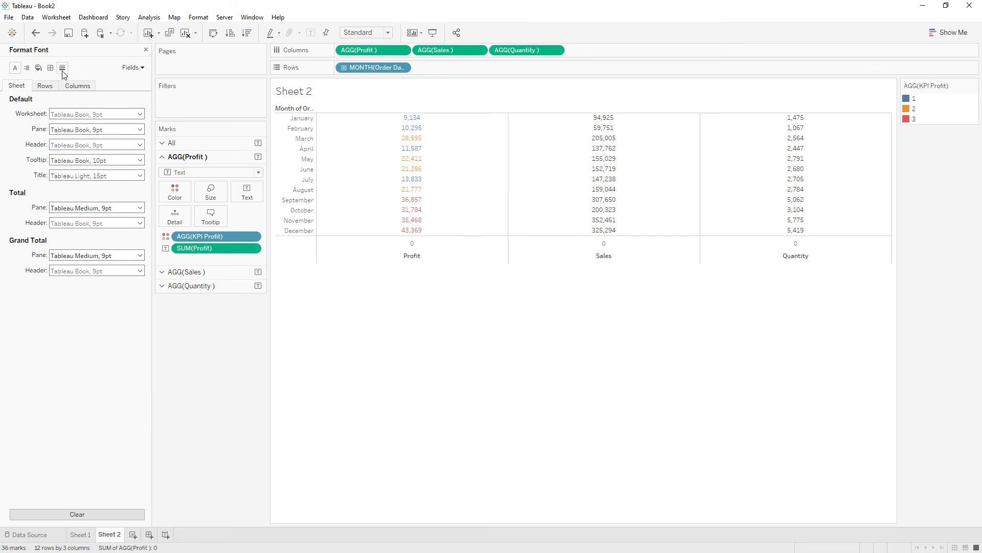
pyautogui.click(61, 67)
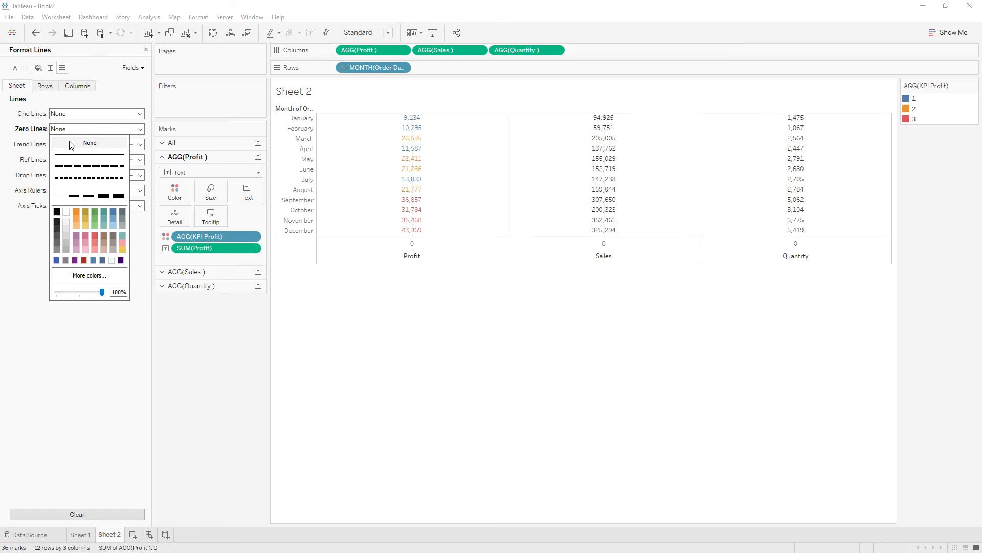
pyautogui.click(89, 142)
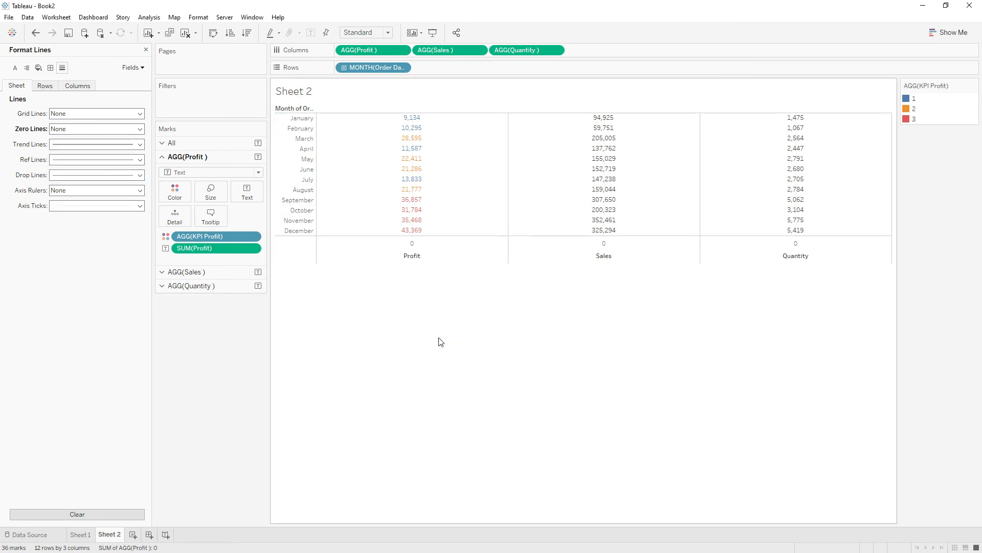
pyautogui.moveTo(672, 164)
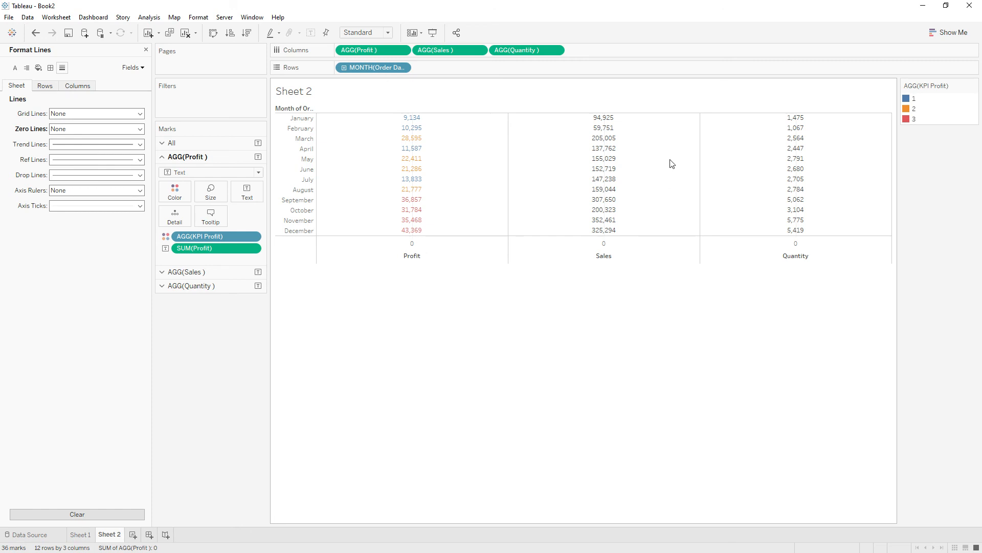
pyautogui.moveTo(107, 103)
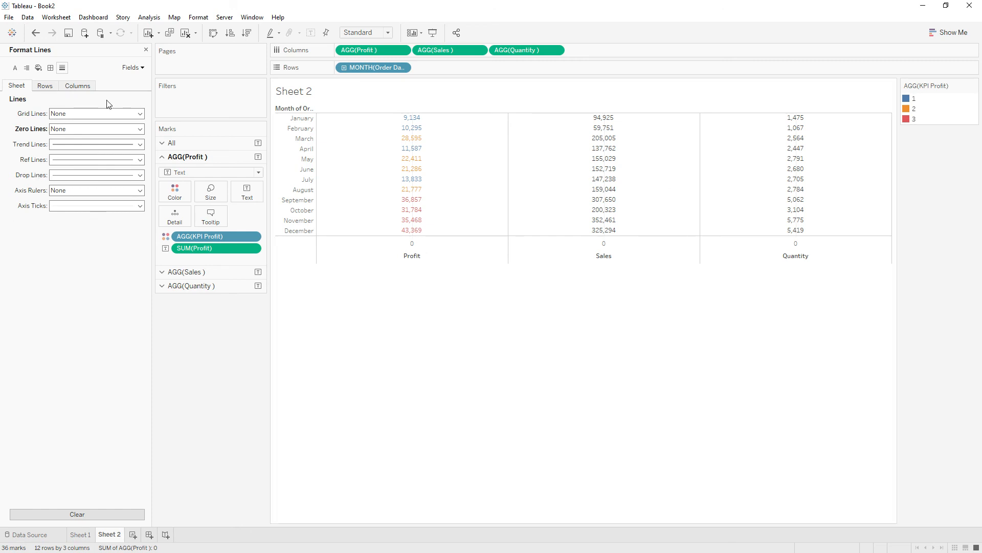
pyautogui.click(77, 86)
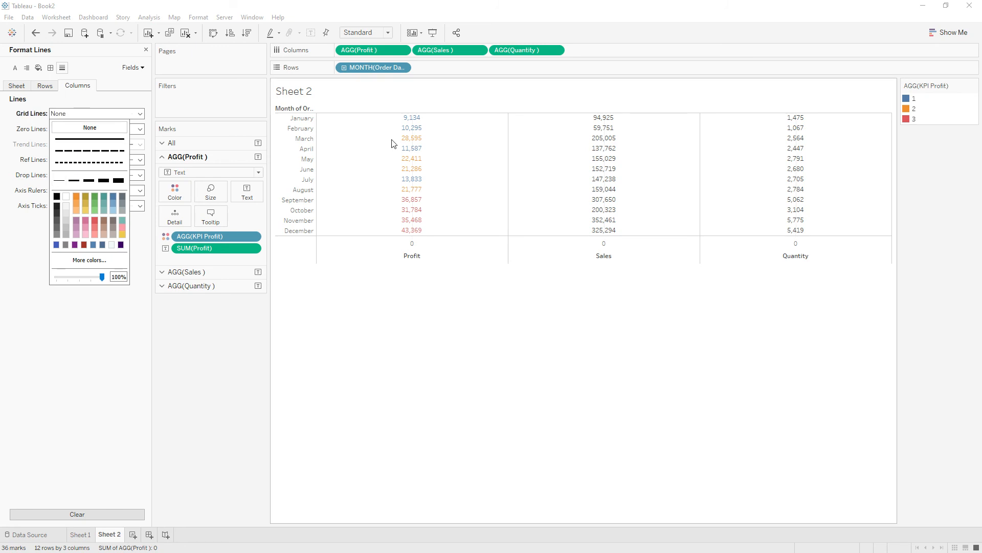
pyautogui.moveTo(647, 168)
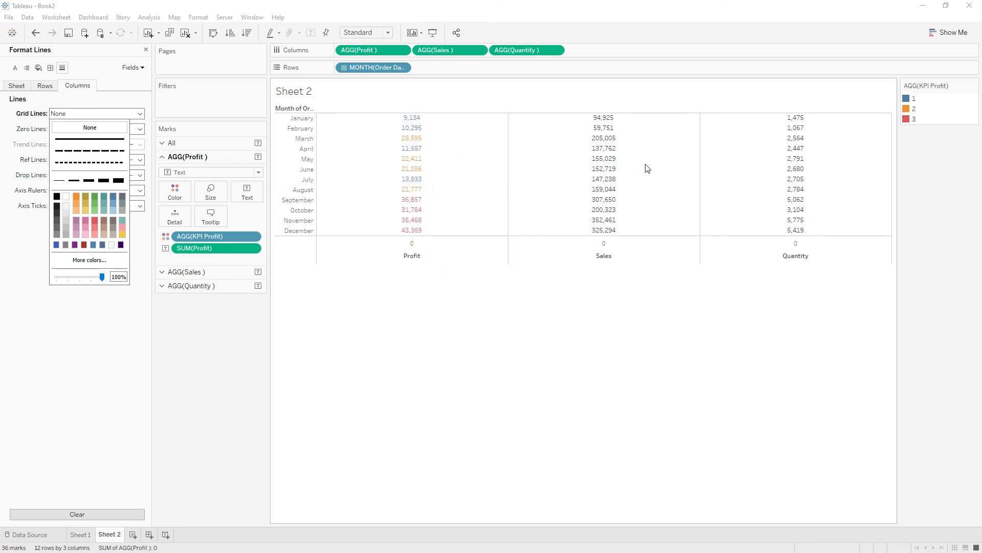
pyautogui.moveTo(513, 157)
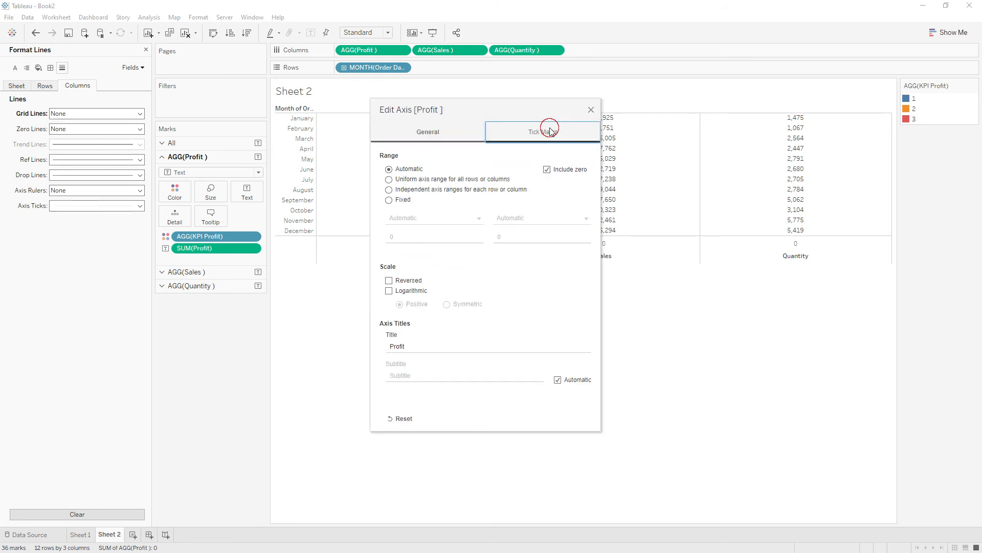
# Review the Profit axis, then set Sales axis major and minor tick marks to None.
pyautogui.click(428, 132)
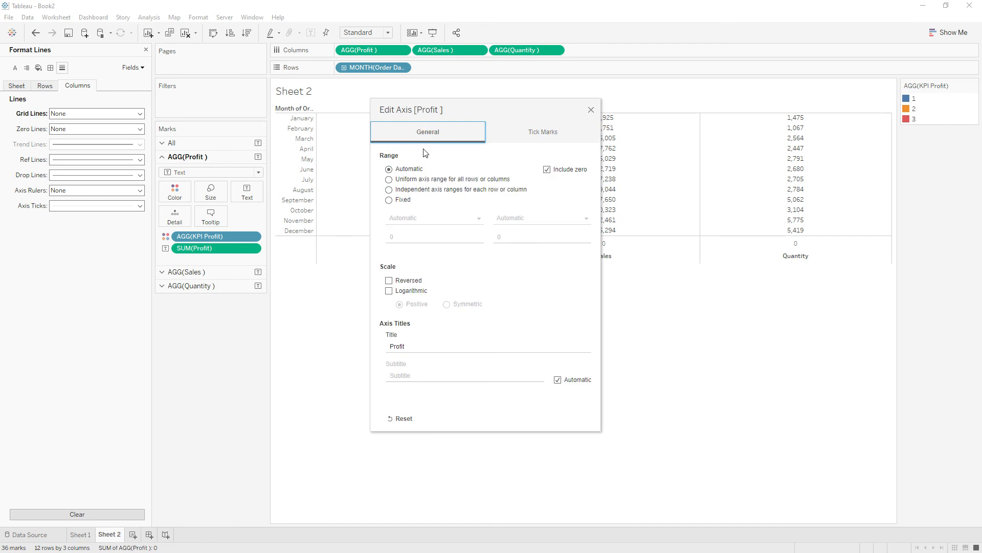
pyautogui.moveTo(583, 116)
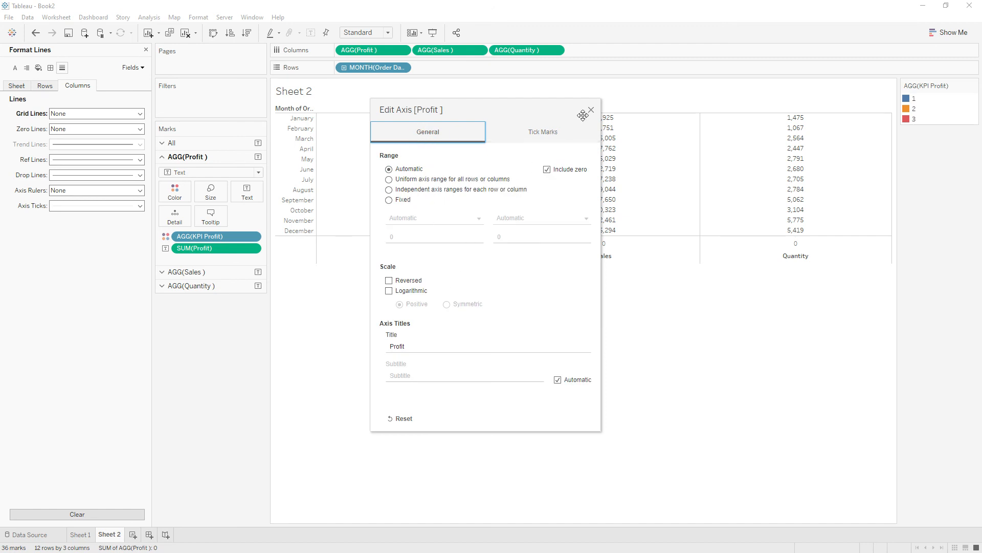
pyautogui.click(590, 109)
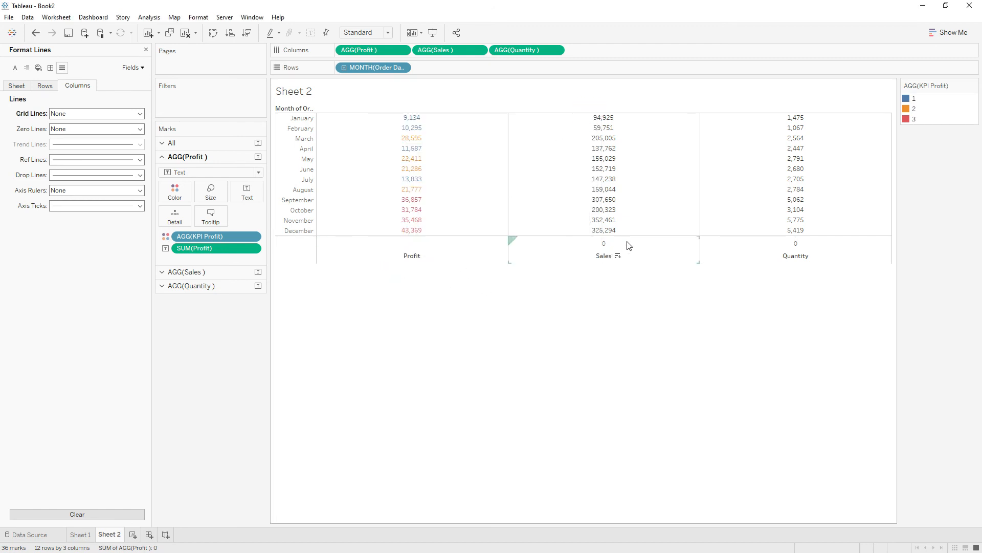
pyautogui.click(541, 131)
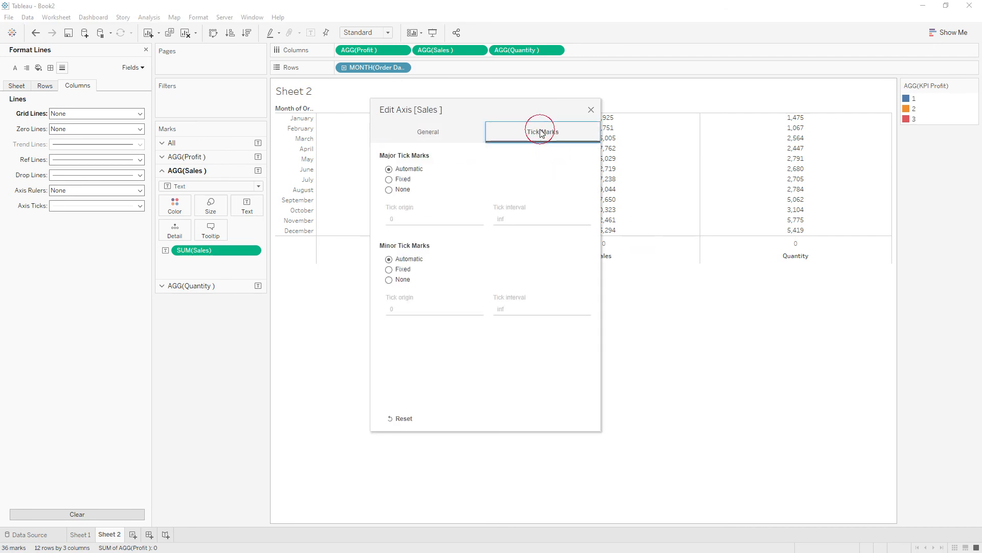
pyautogui.click(389, 190)
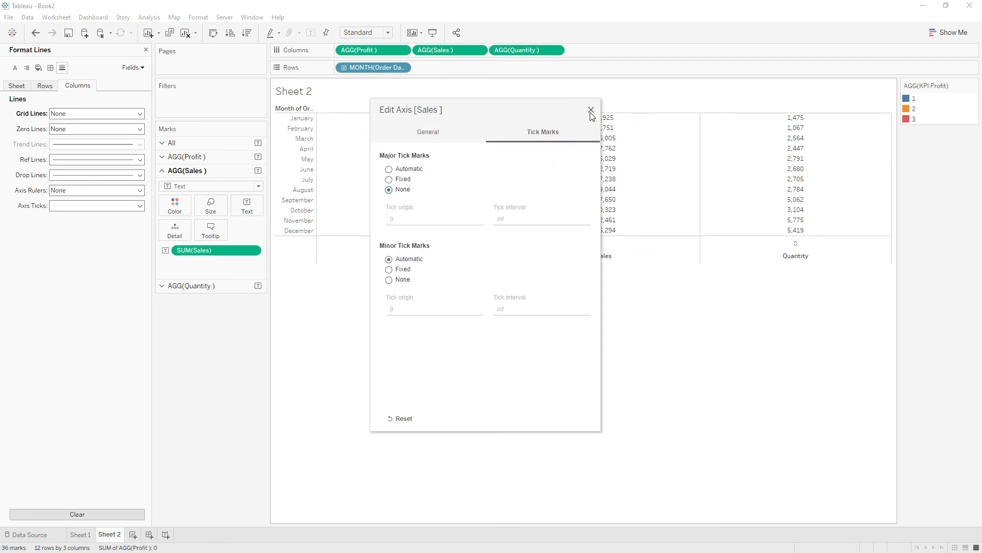
pyautogui.click(388, 280)
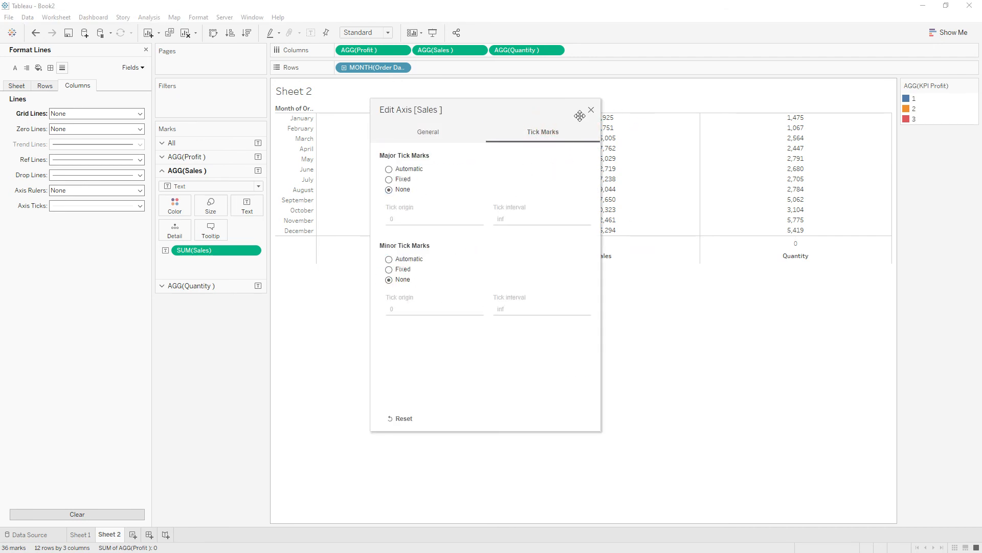
pyautogui.click(589, 109)
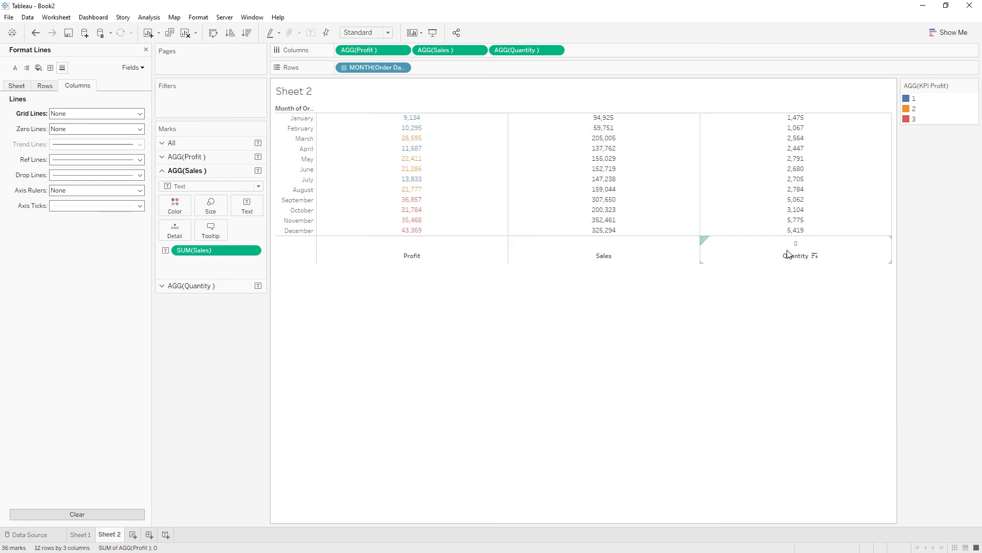
# Set Quantity axis minor and major tick marks to None and clear the selection.
pyautogui.click(541, 132)
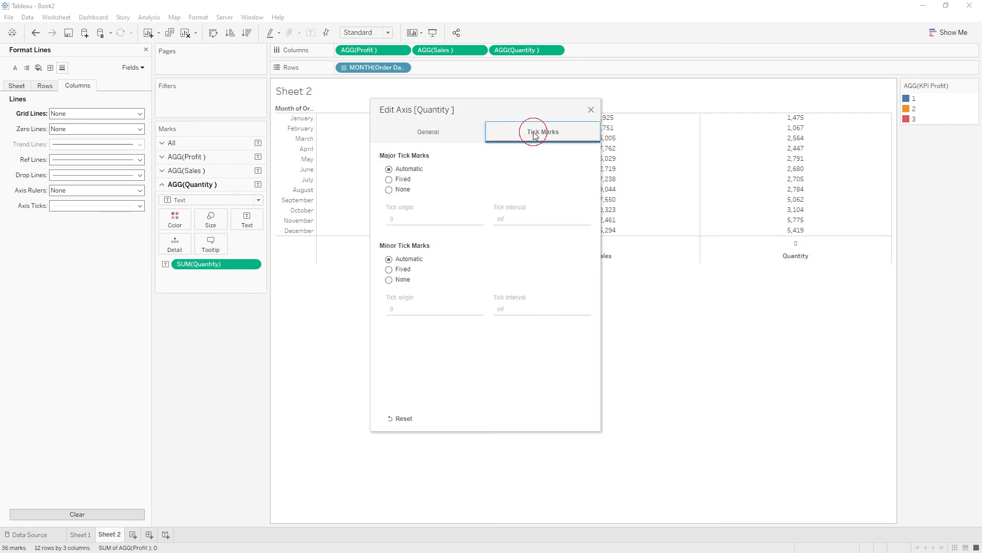
pyautogui.click(388, 280)
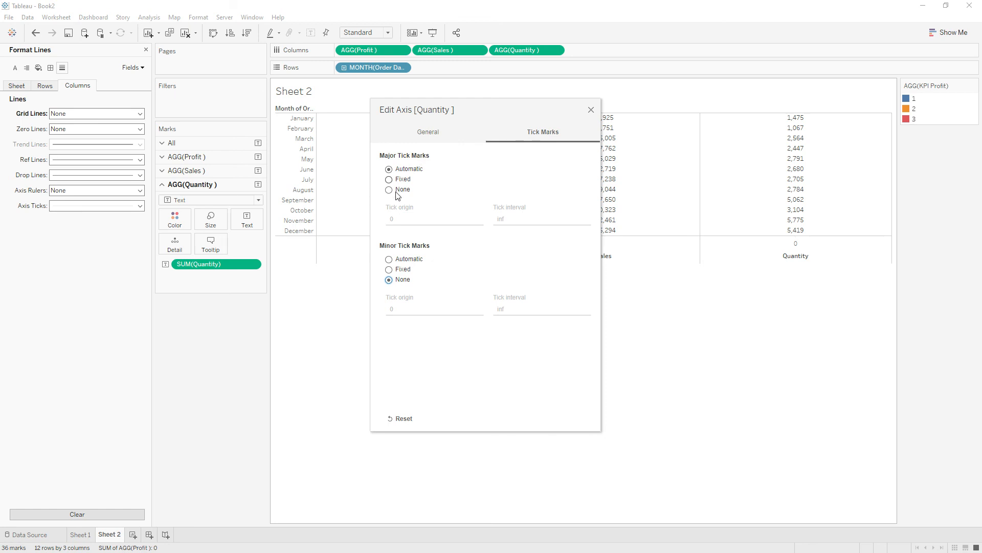
pyautogui.click(389, 189)
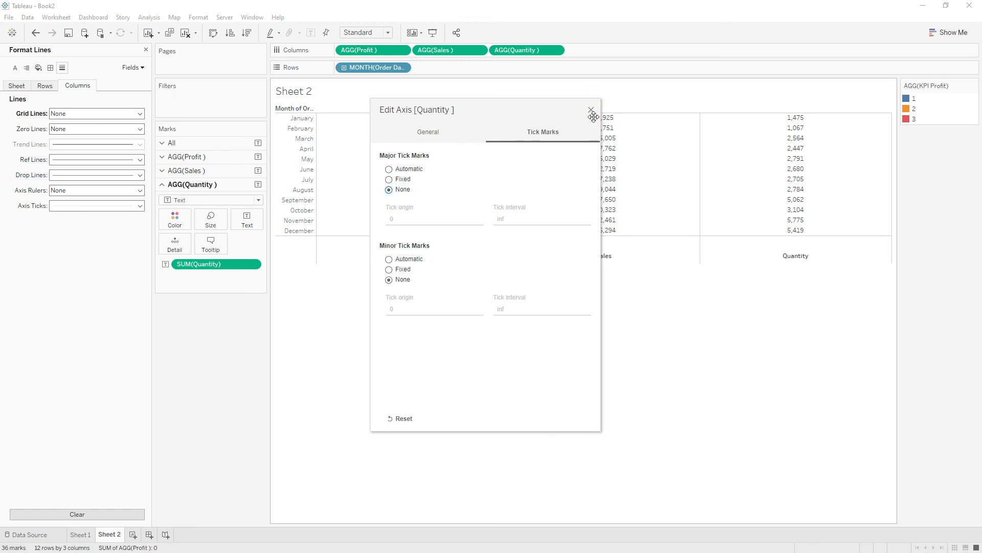
pyautogui.click(589, 109)
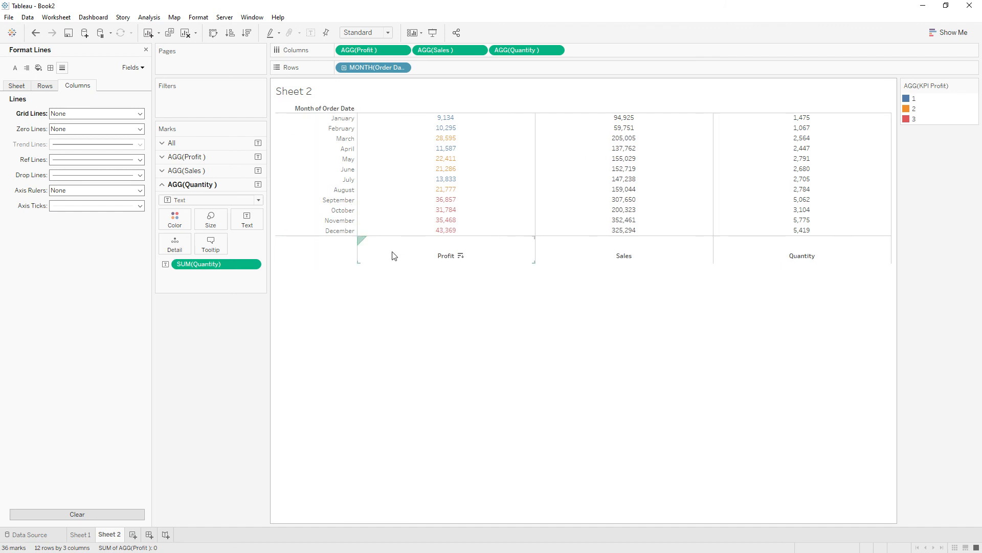
pyautogui.click(510, 316)
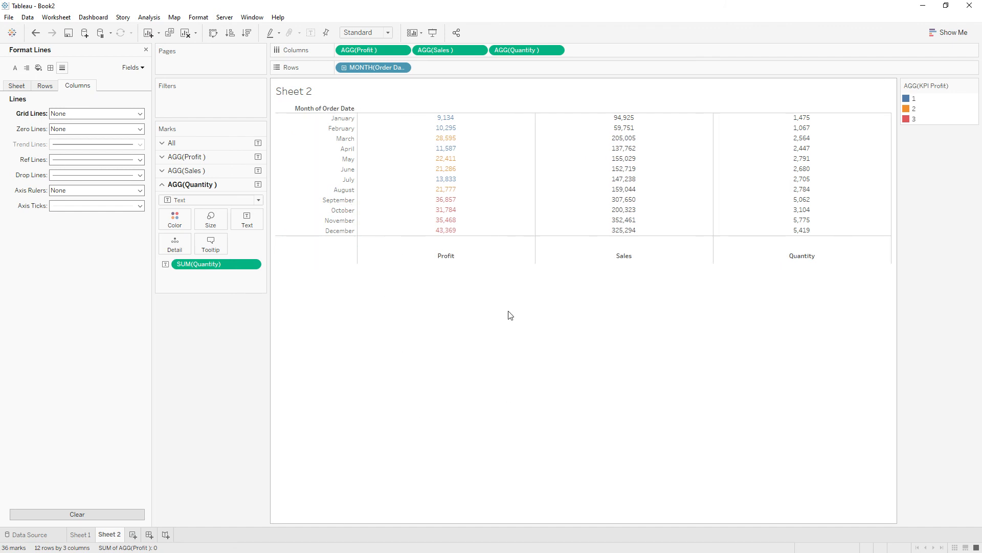